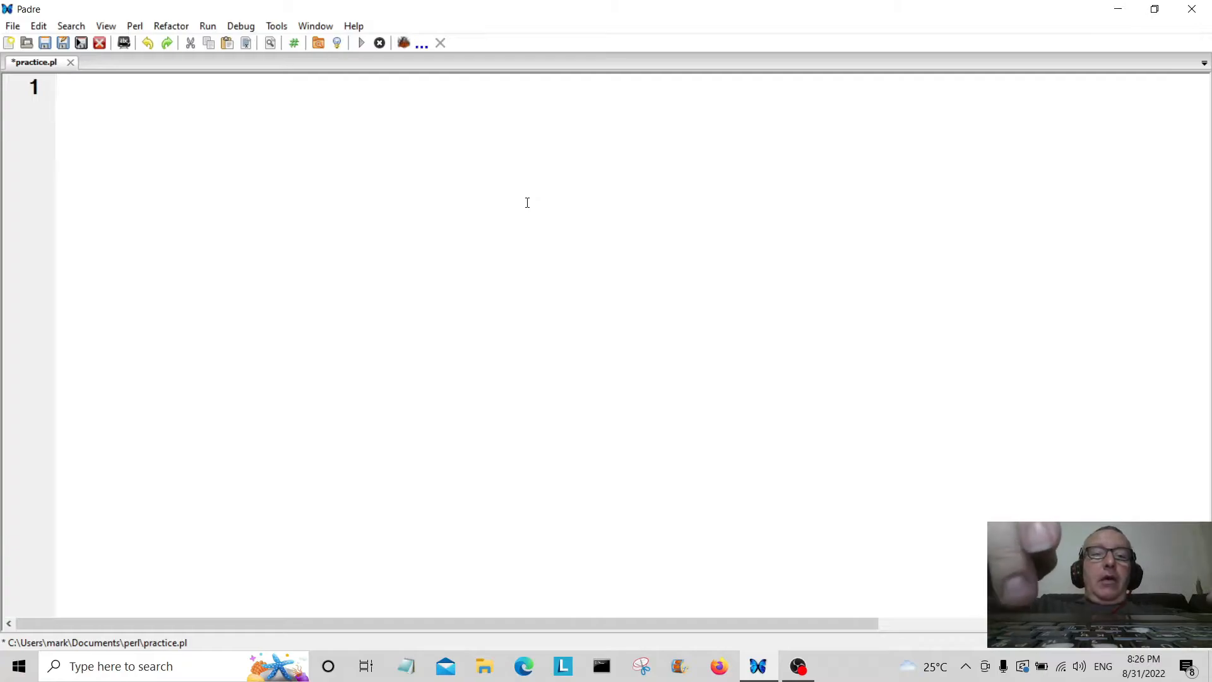
Write line 1 as print("Enter your name:\n"); and start line 2.
type("prin")
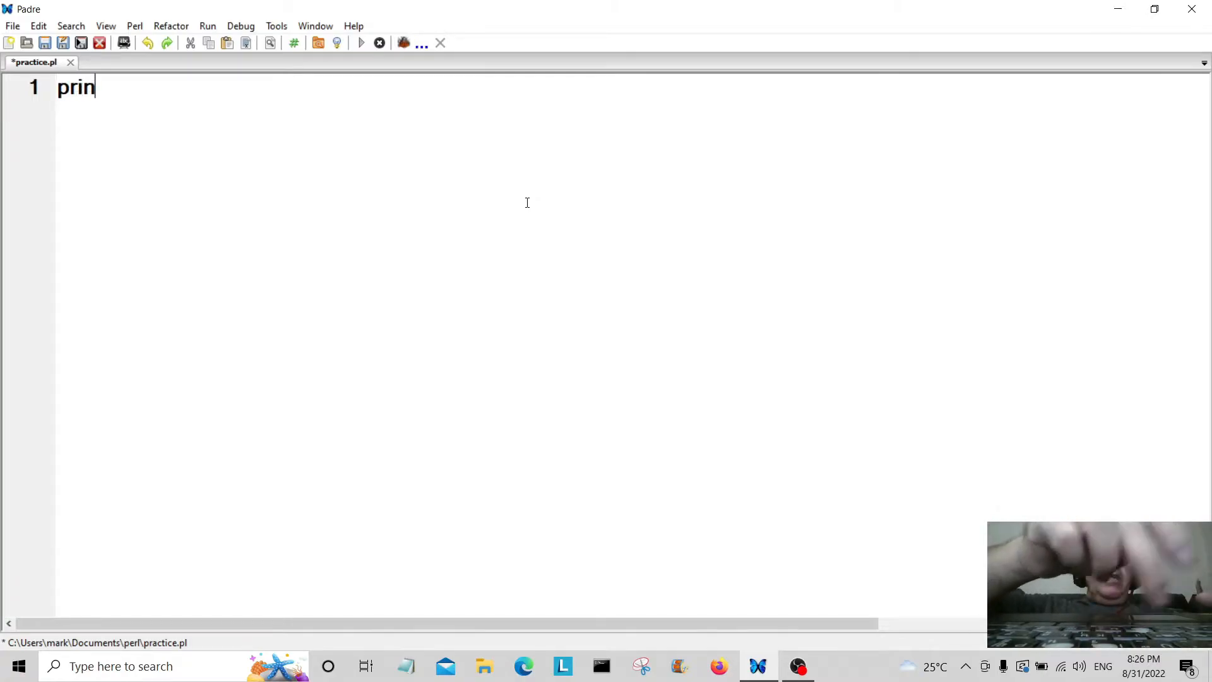
type("t(\"\")")
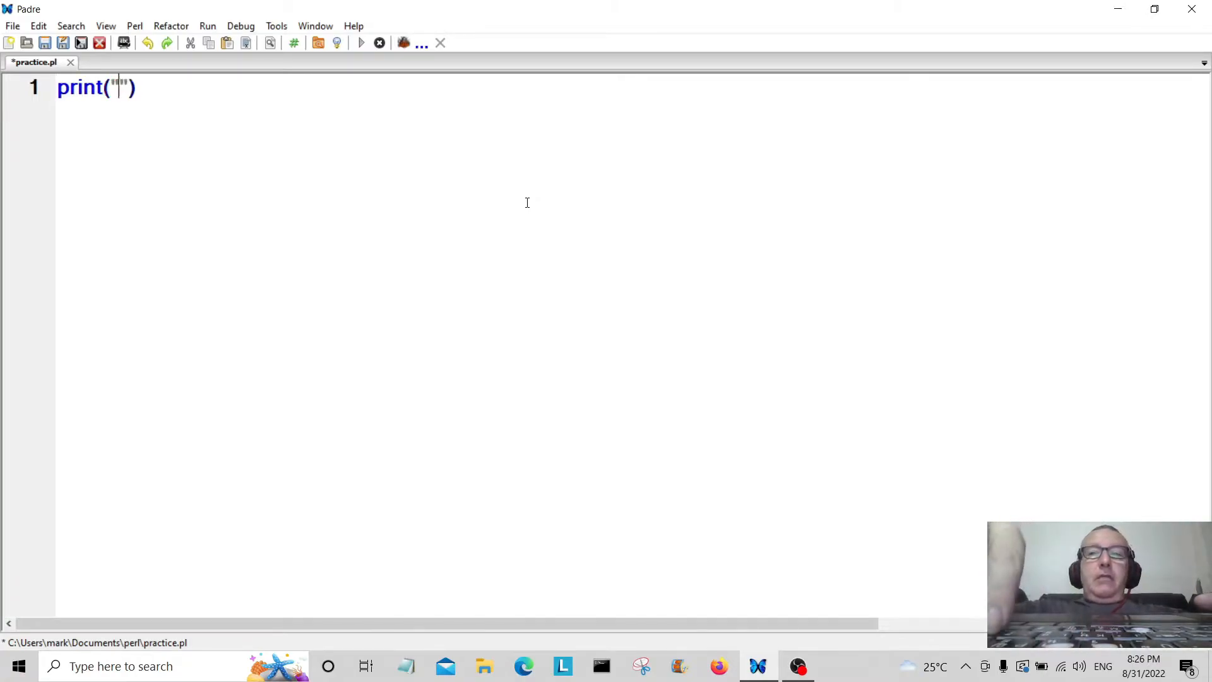
type("Enter your na")
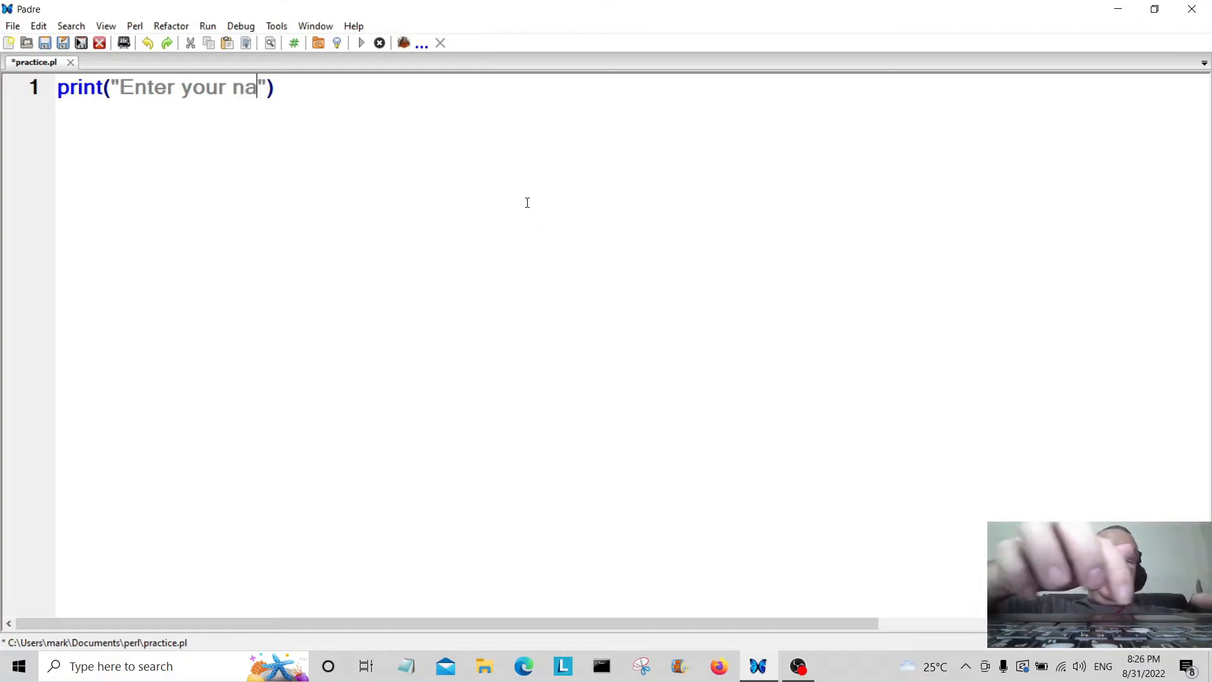
type("me:")
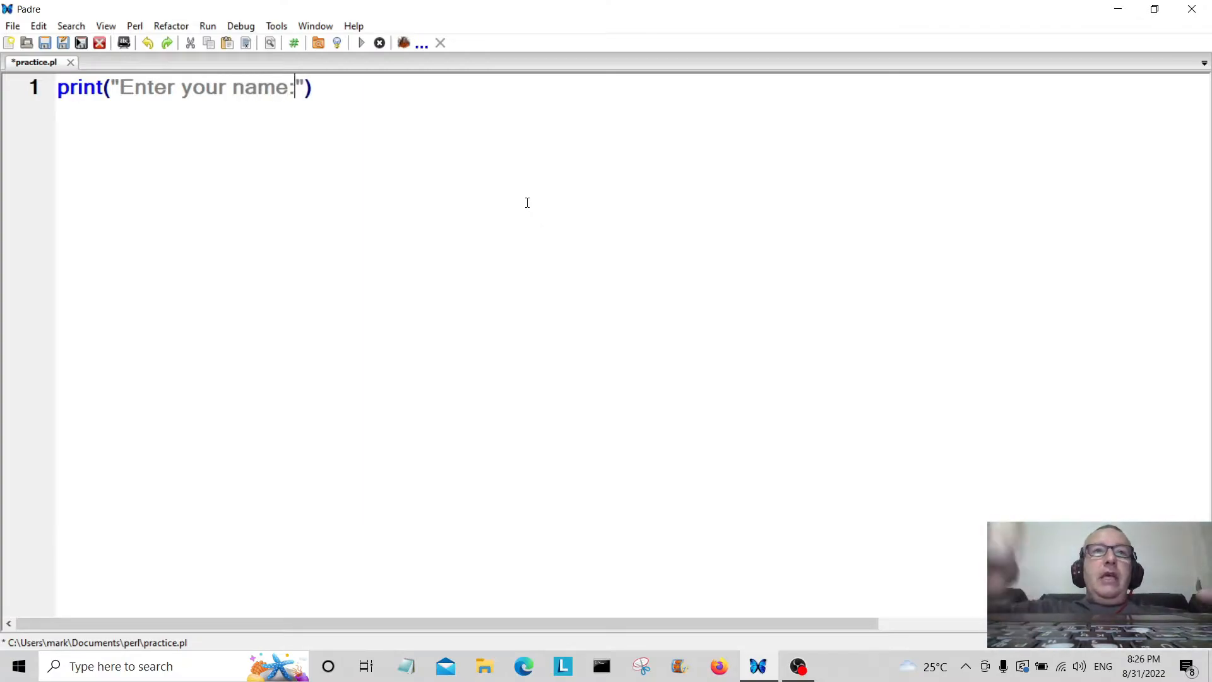
type("\\")
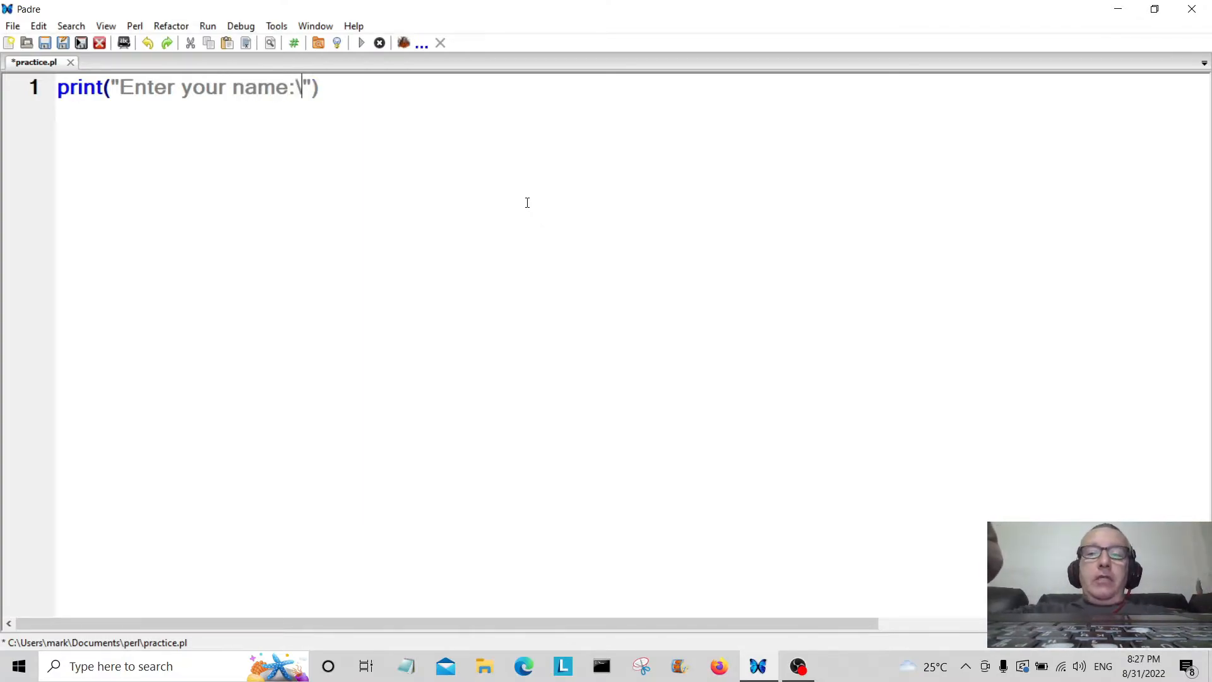
type("n")
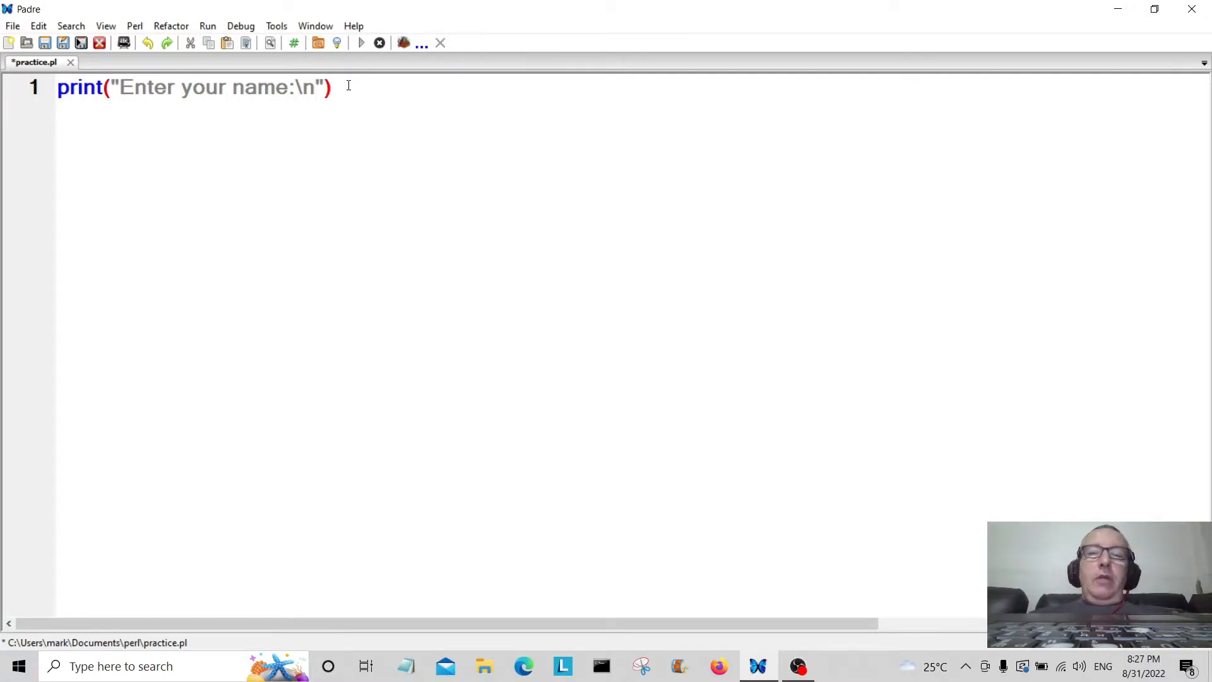
type(":")
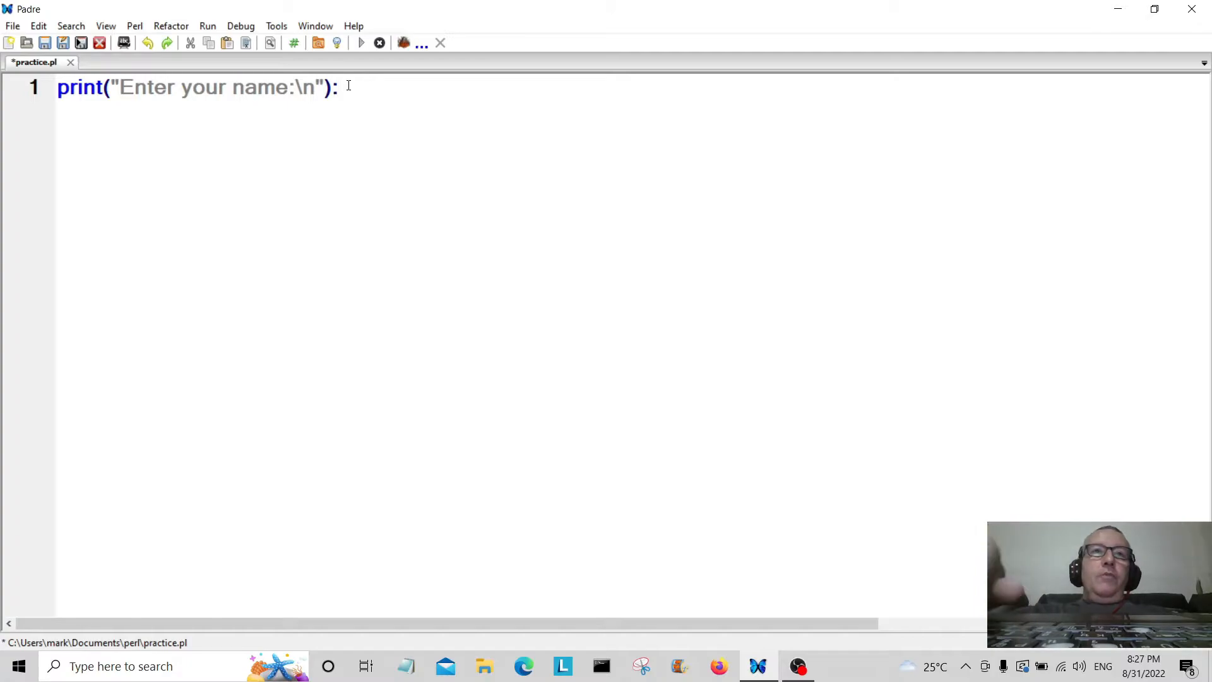
type(";")
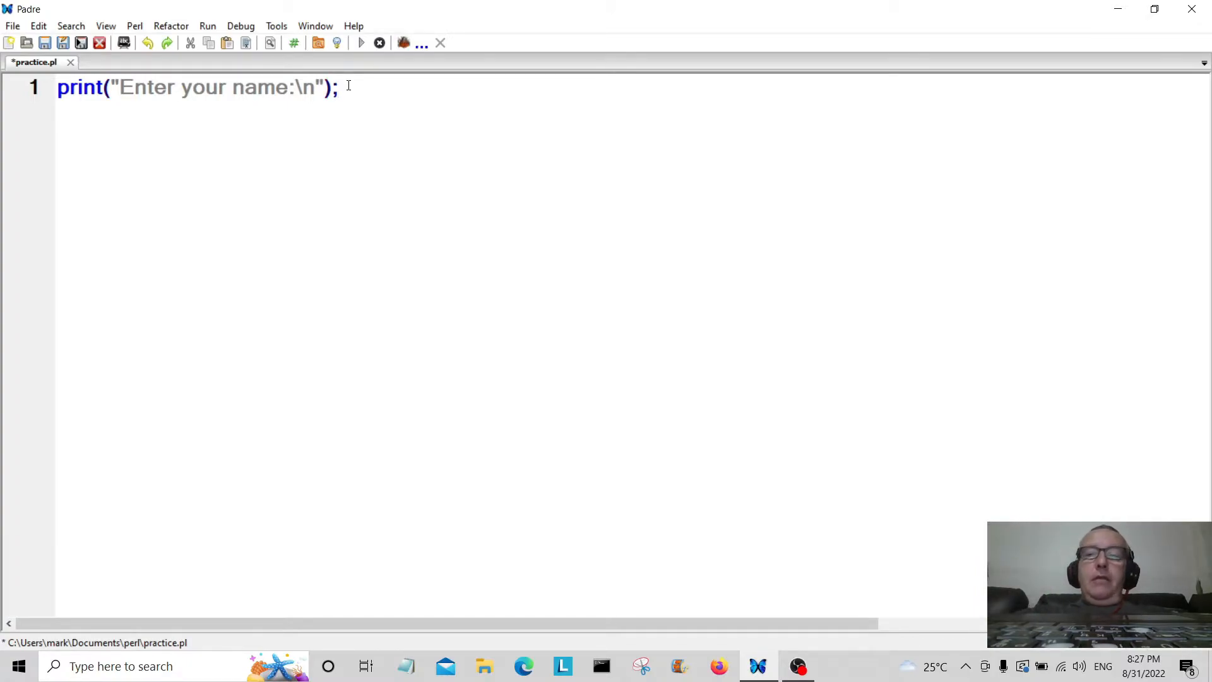
key("enter")
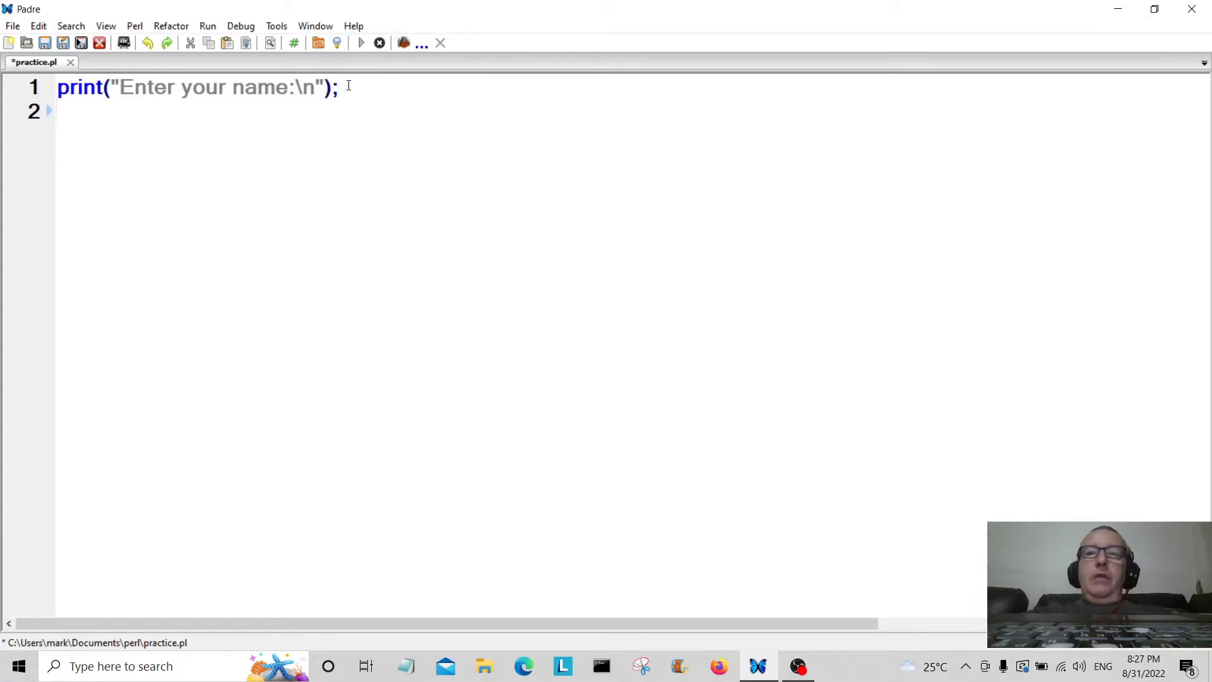
Write line 2 as $name = <STDIN>; to read the entered name.
type("$")
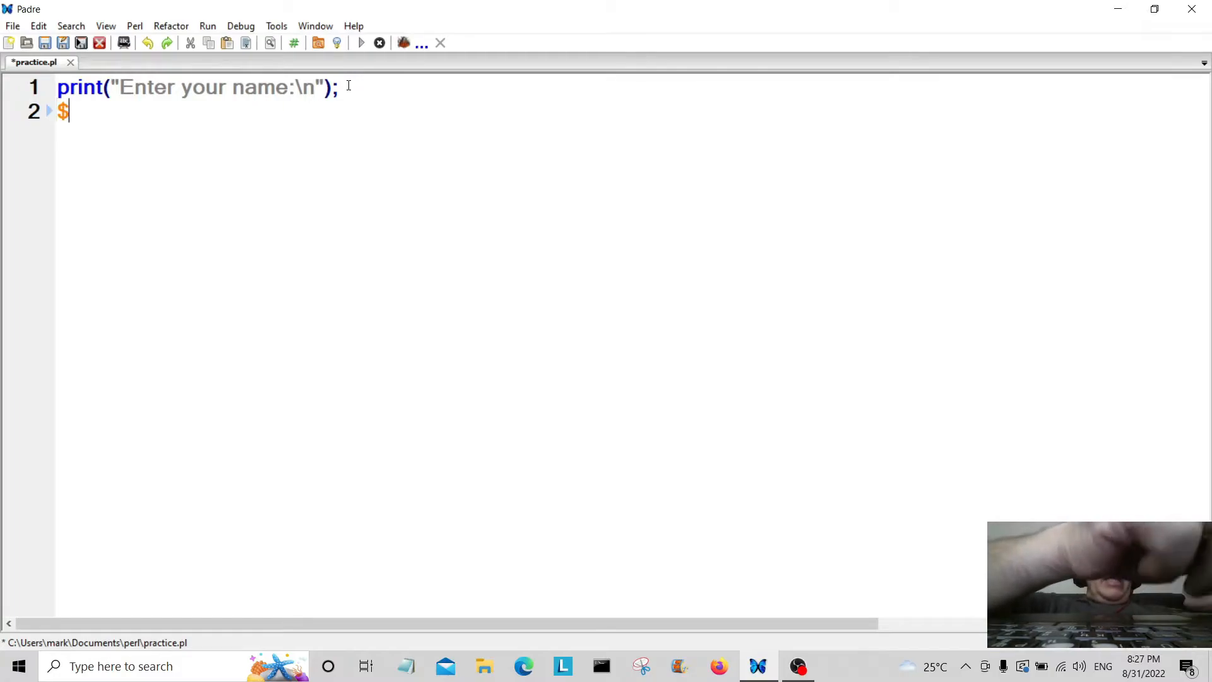
type("name")
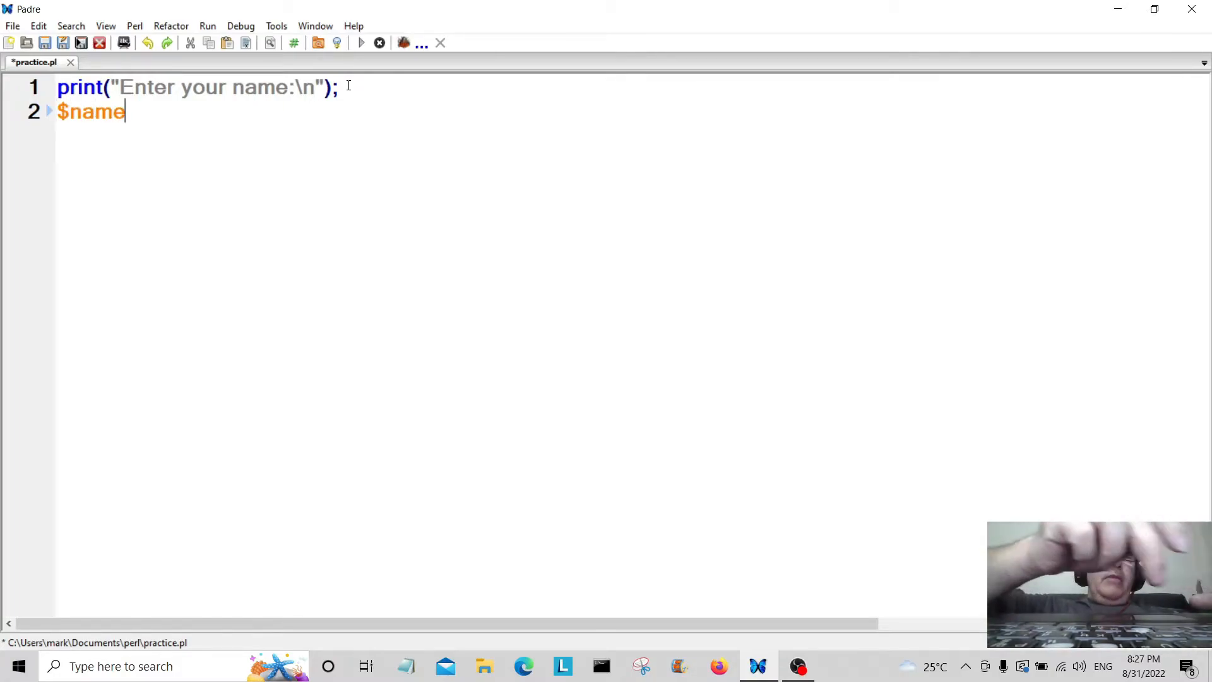
type("=")
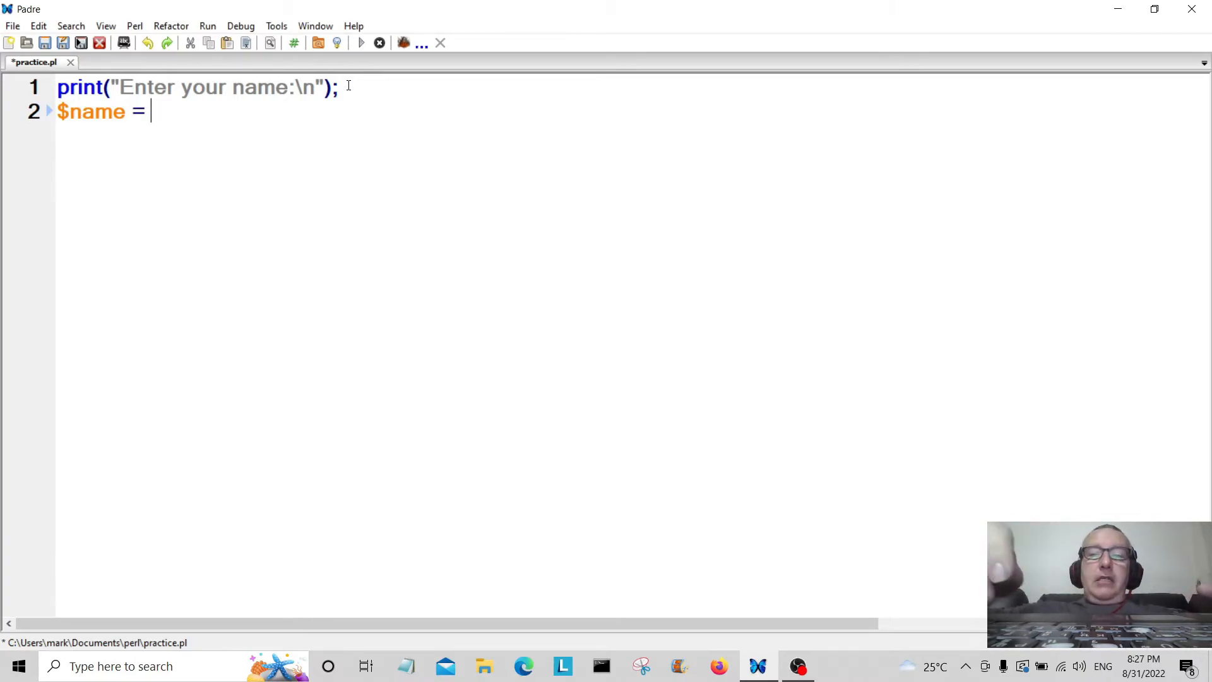
type("<>")
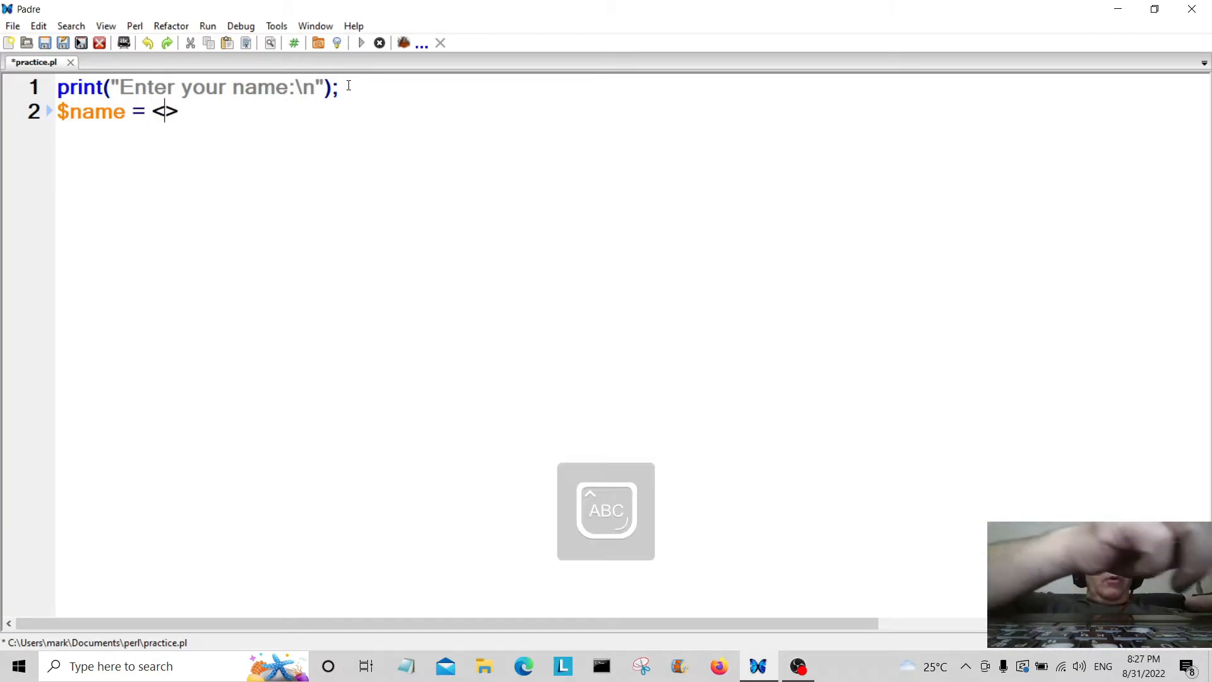
type("STD")
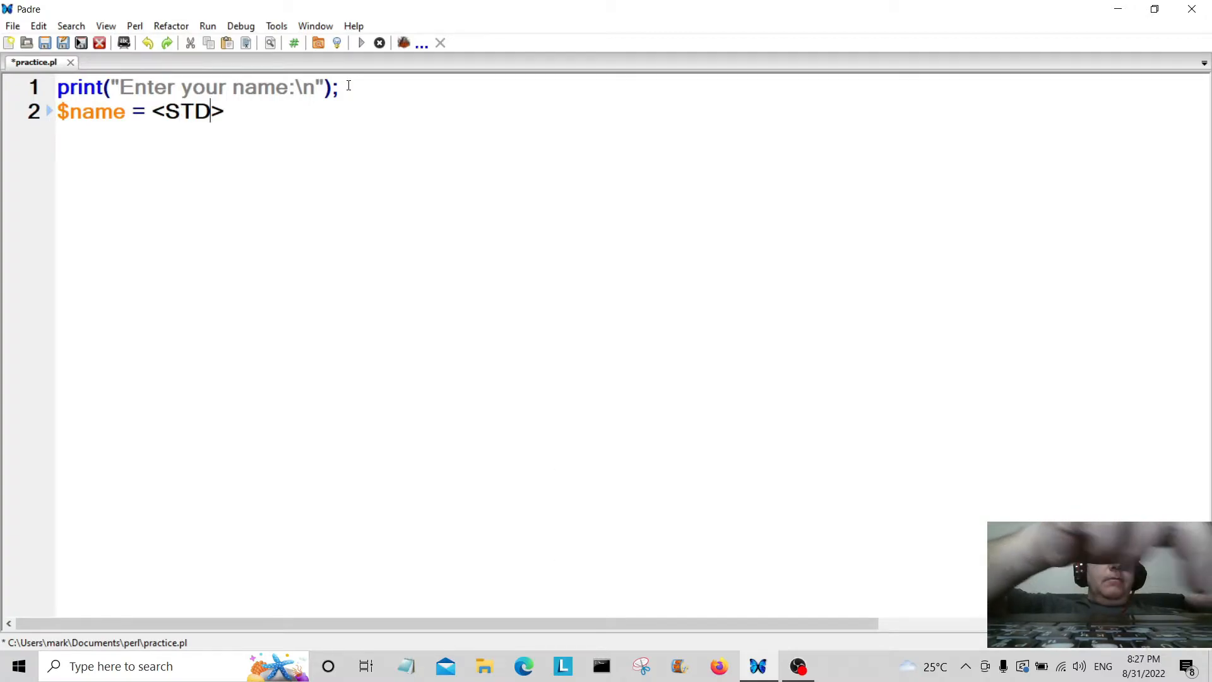
type("IN")
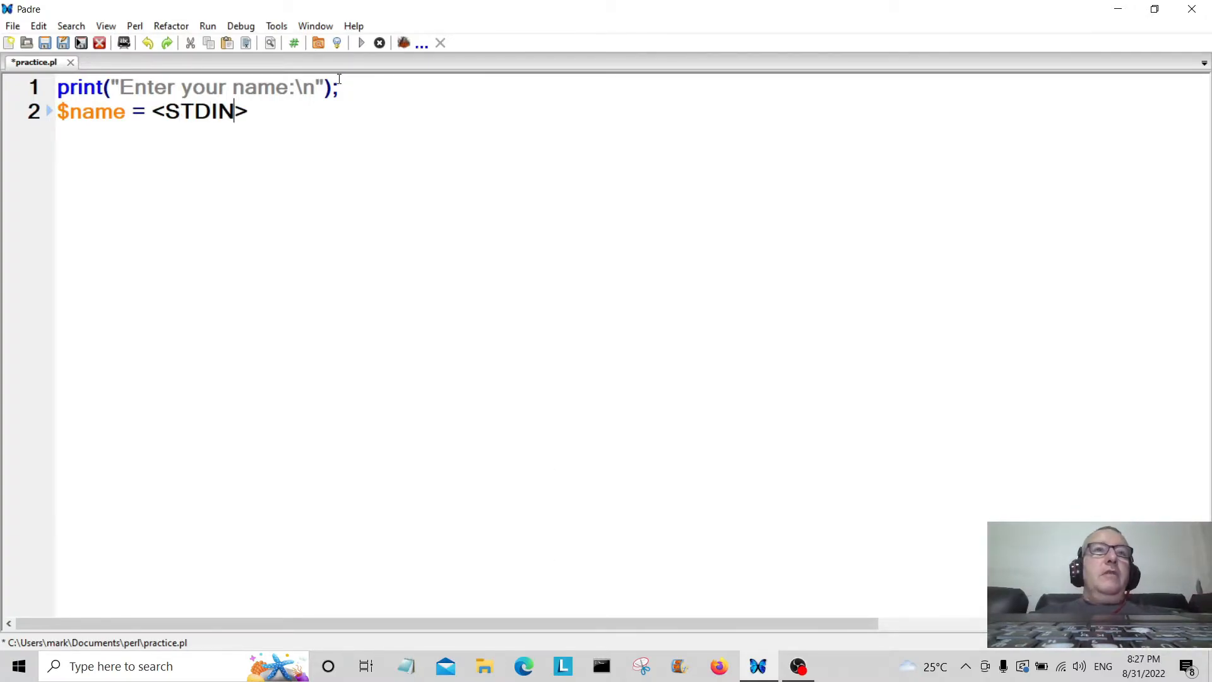
type(">;")
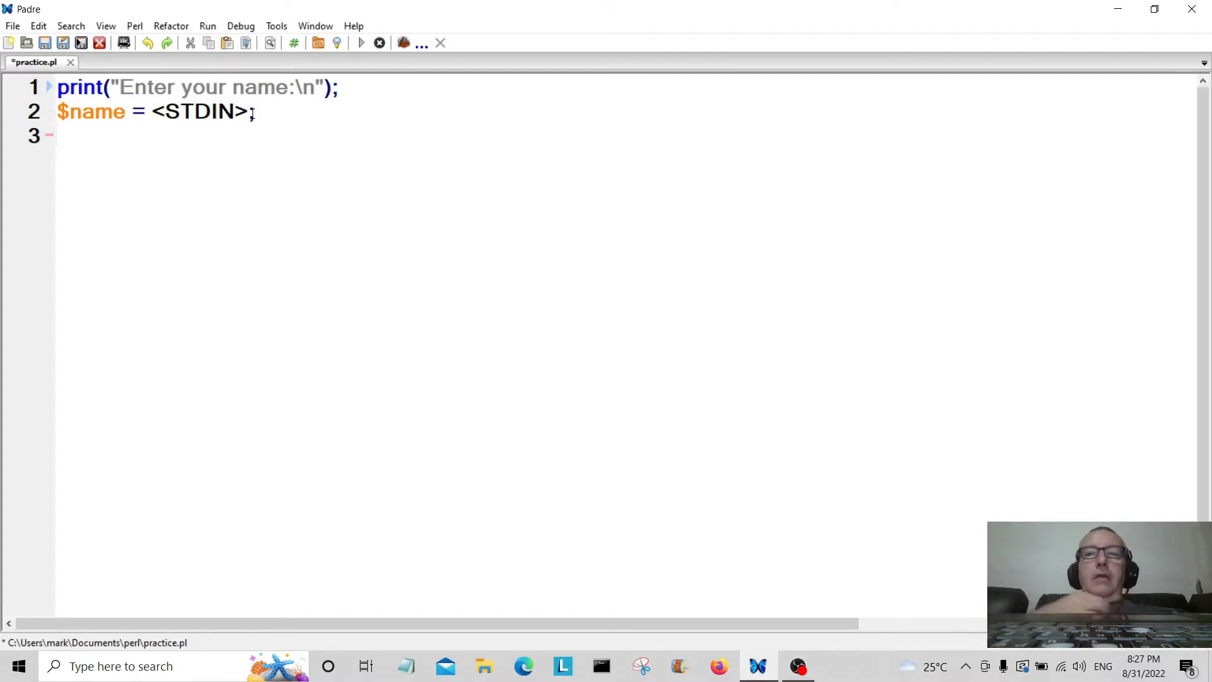
Write line 3 as print("Enter surname:\n"); and start line 4.
type("P")
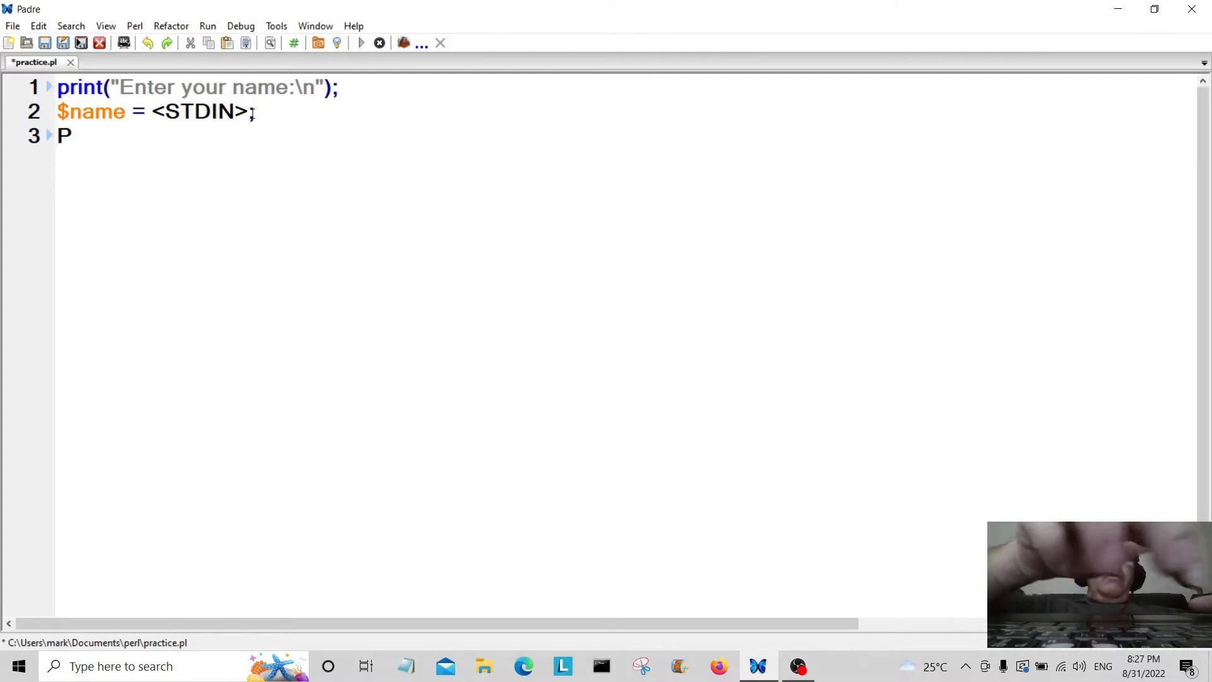
type("r")
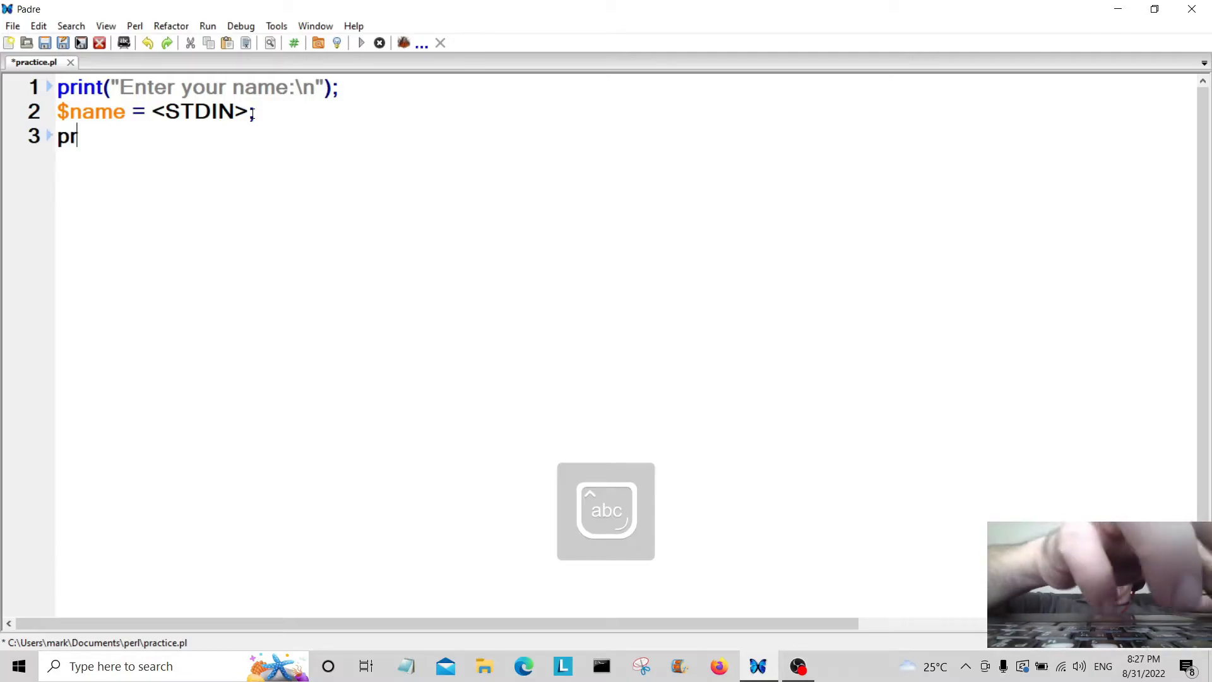
type("int")
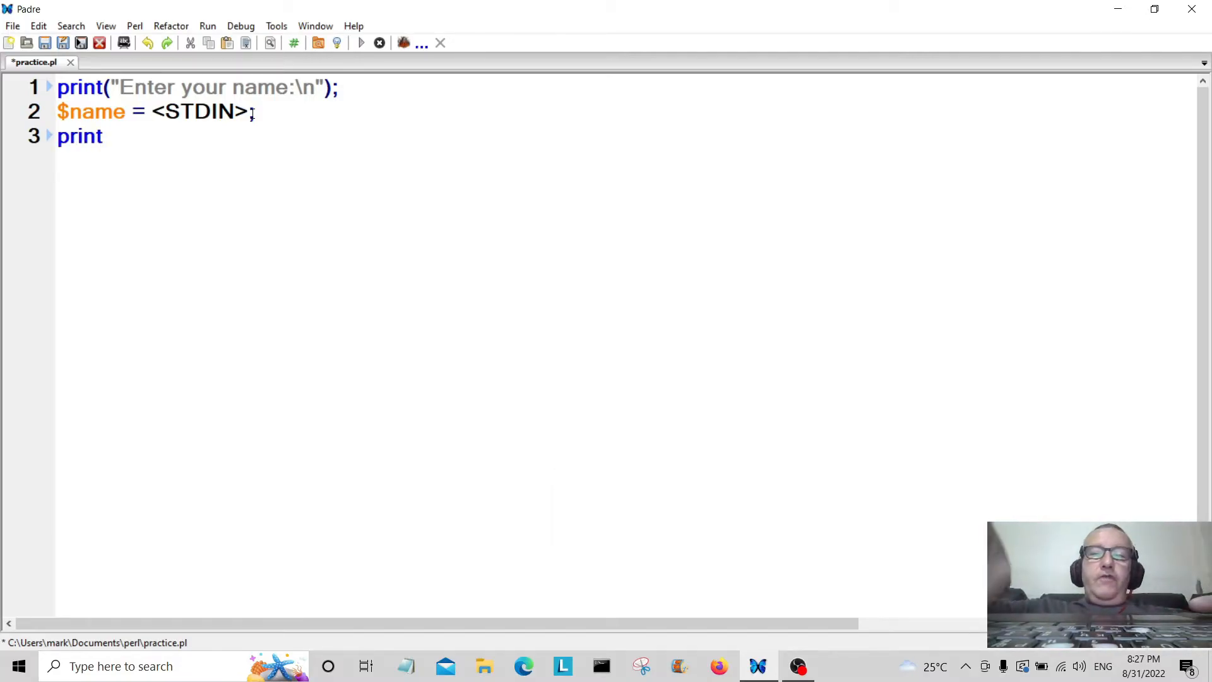
type("(\"E\")")
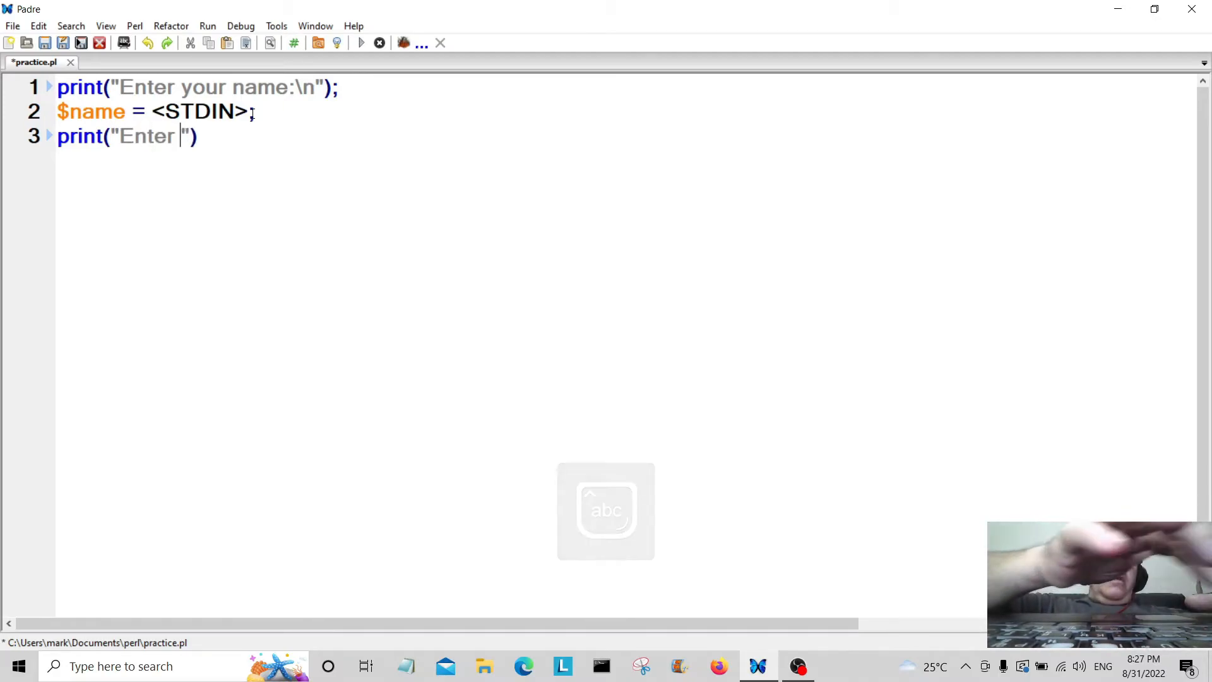
type("surnam")
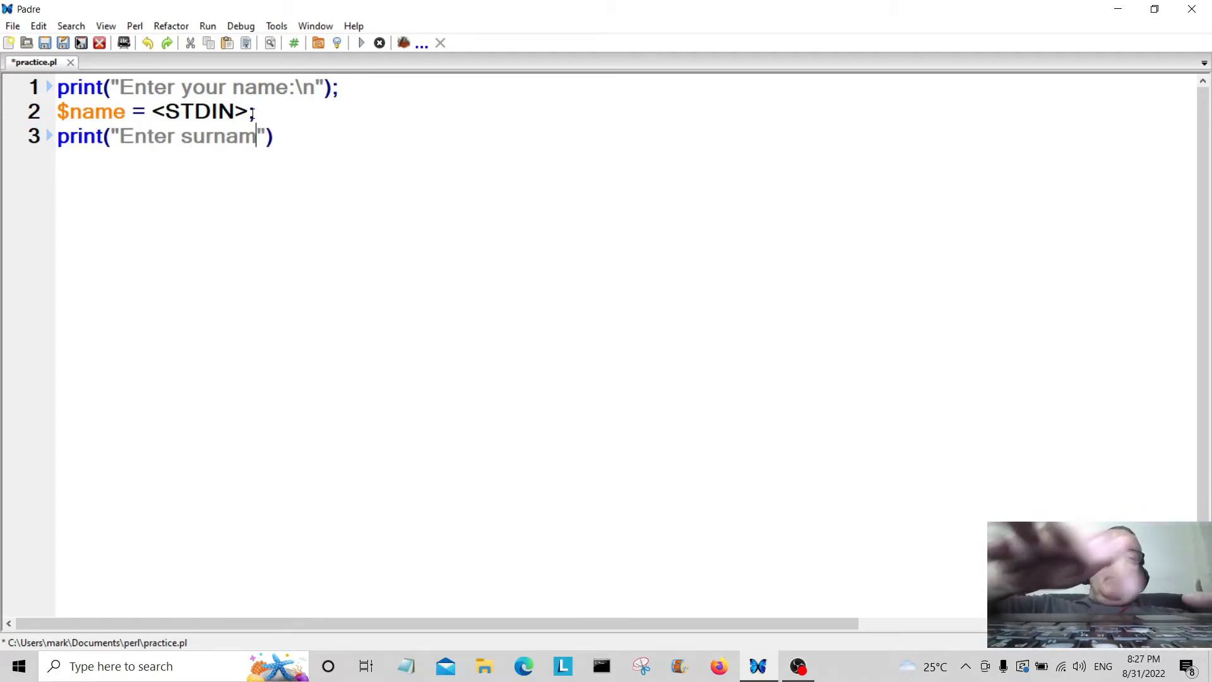
type("e:")
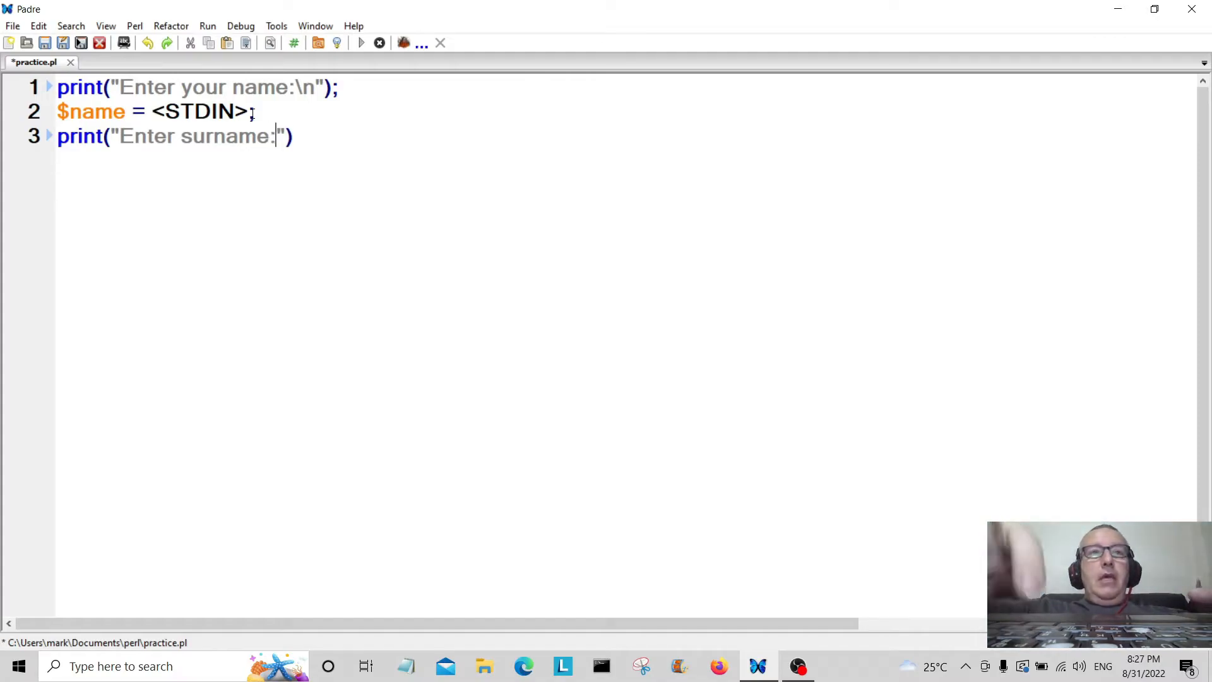
type("\\n")
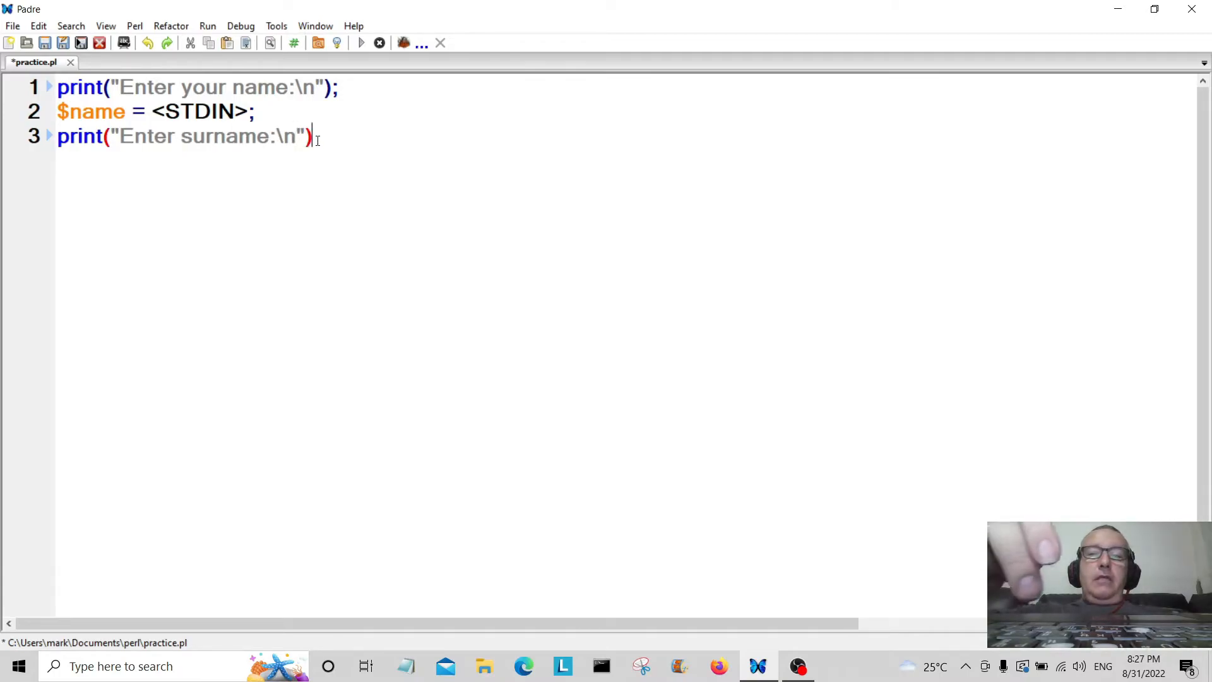
type(";")
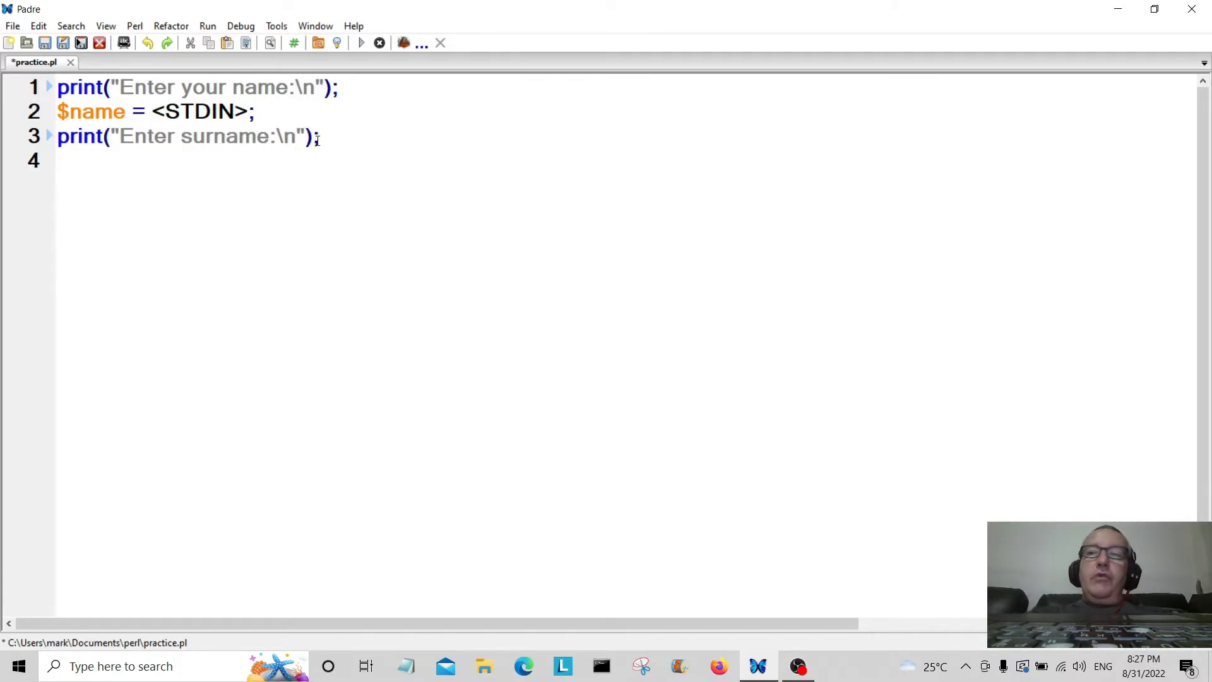
Write line 4 as $surname = <STDIN>; to read the entered surname.
left_click(62, 161)
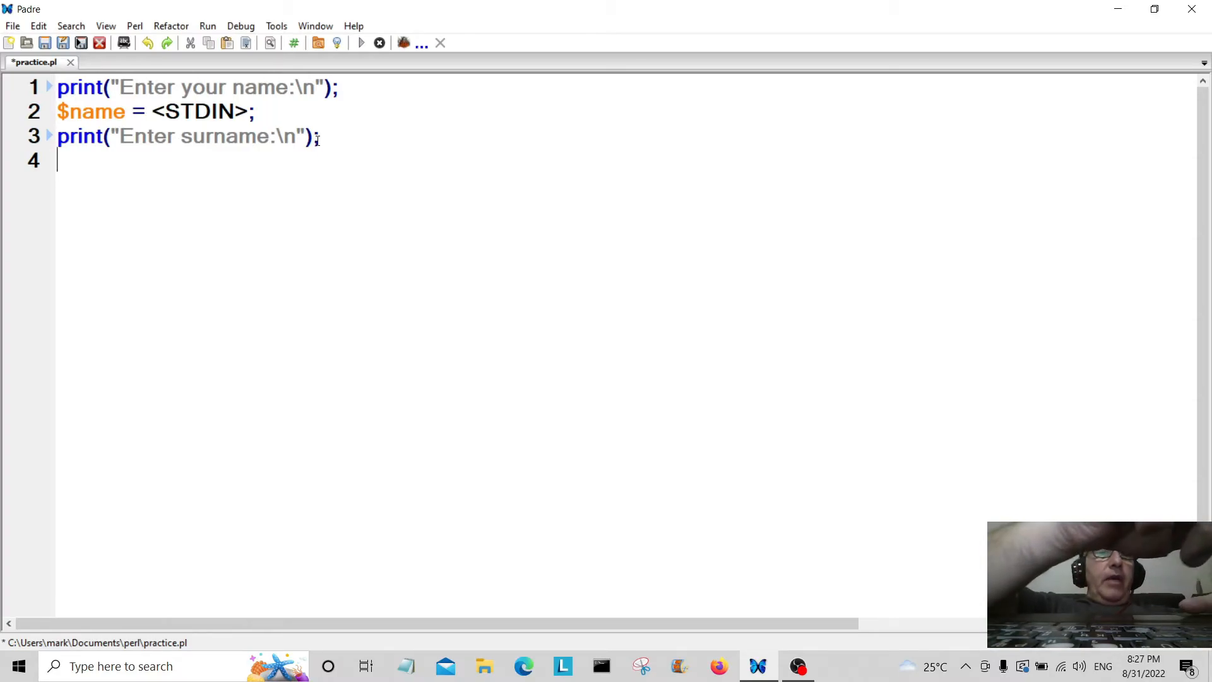
type("$")
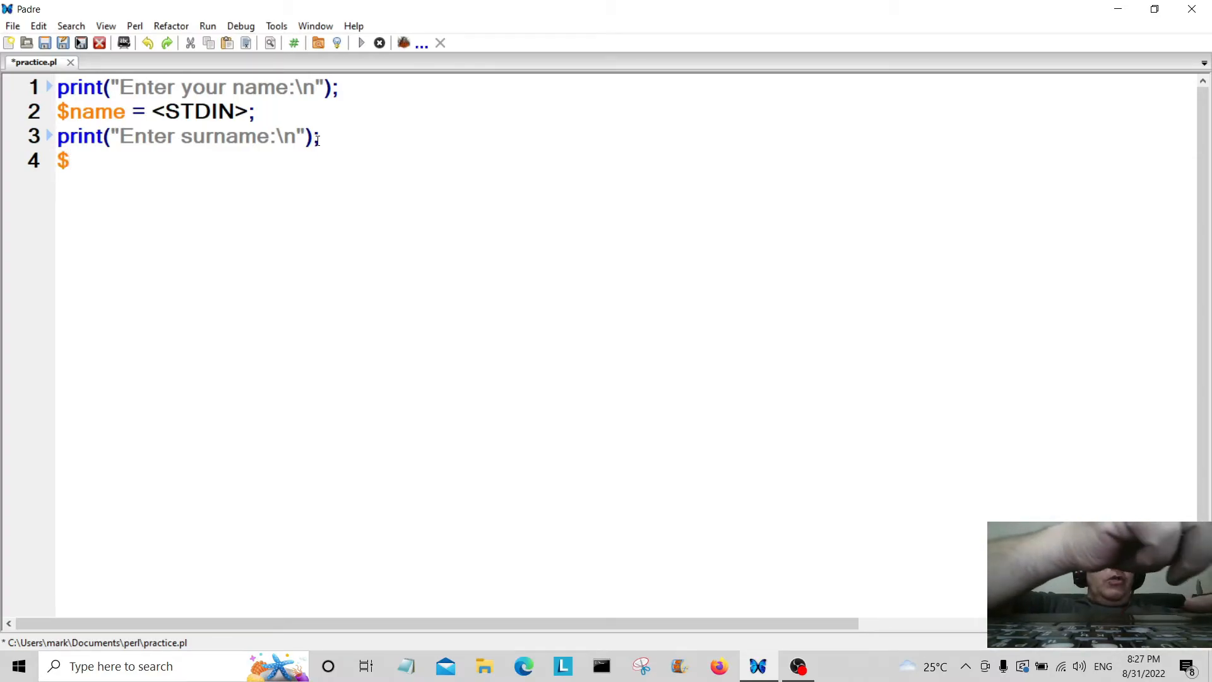
type("surna")
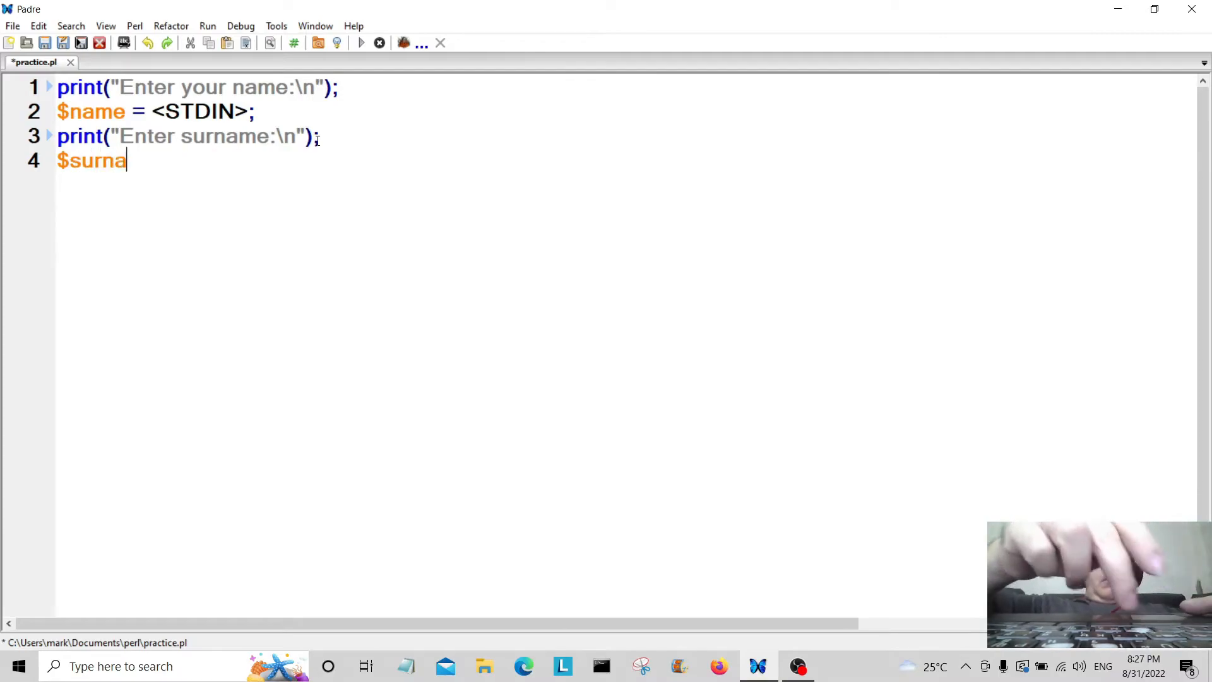
type("me =")
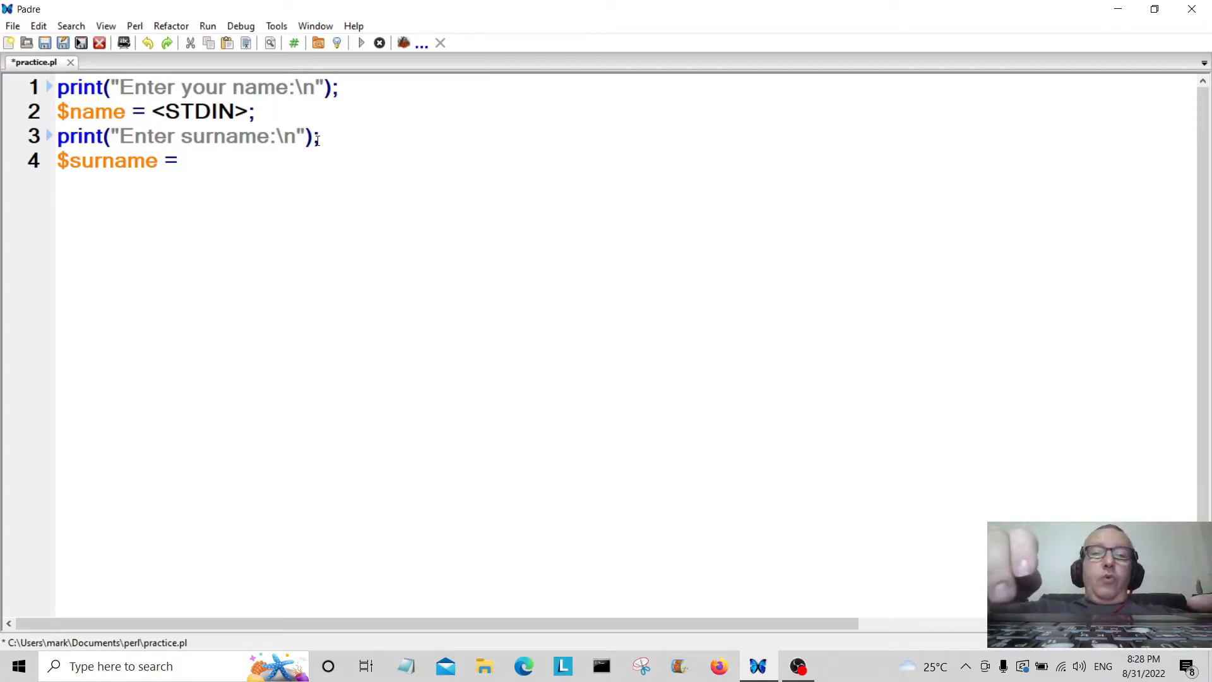
type("<S>")
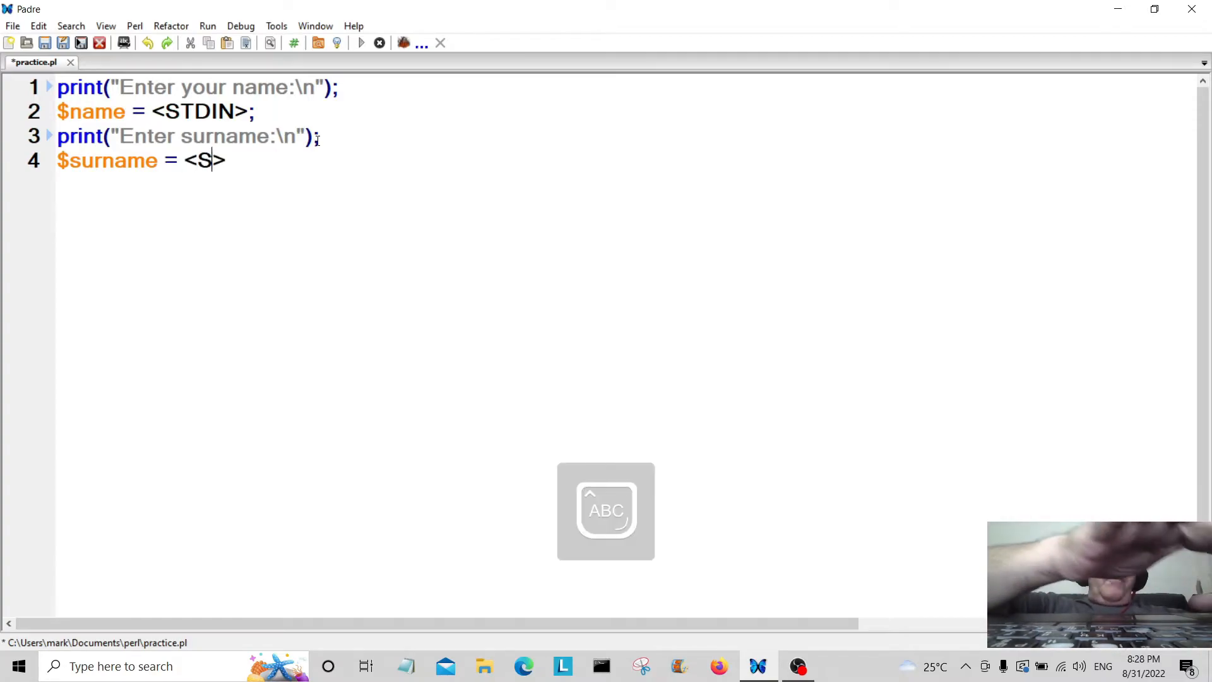
type("T")
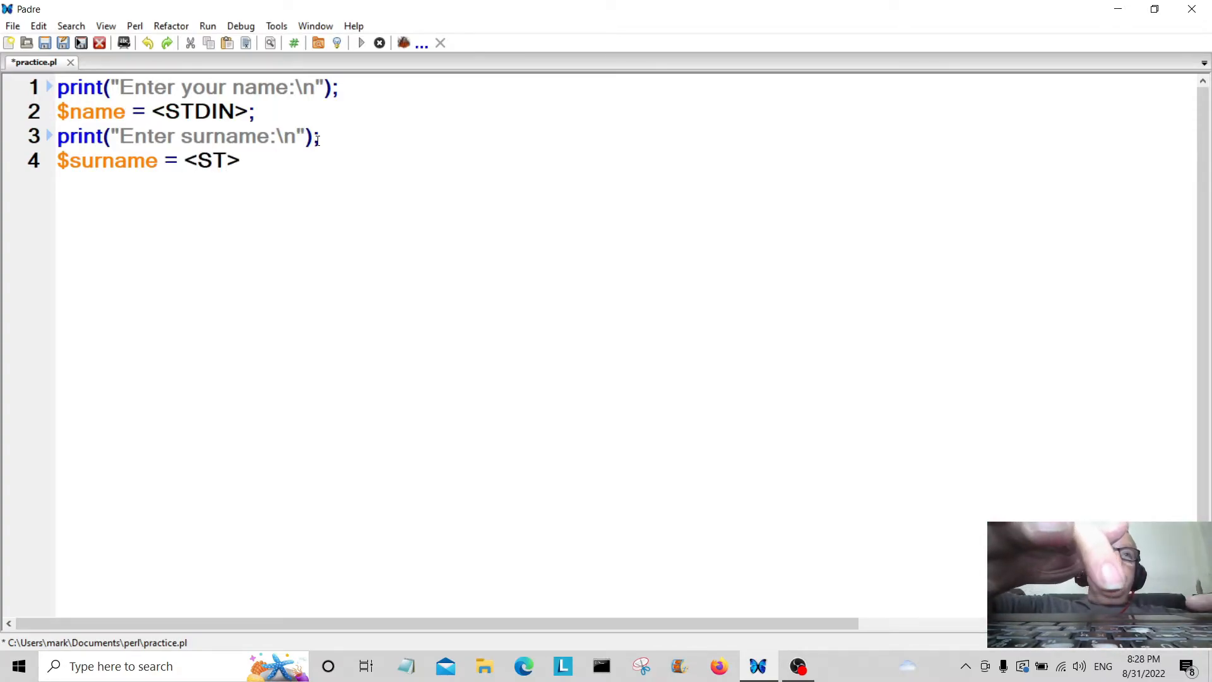
type("DIN")
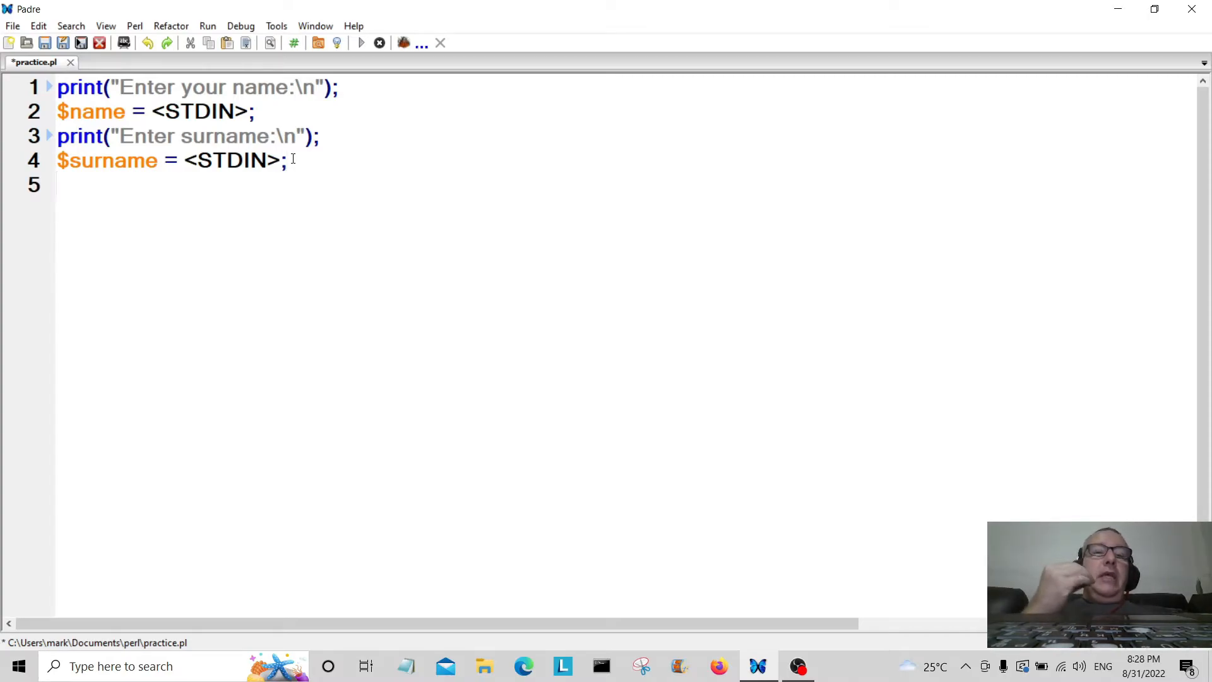
Write line 5 as print("Your full name is, $name, $surname");.
type("pr")
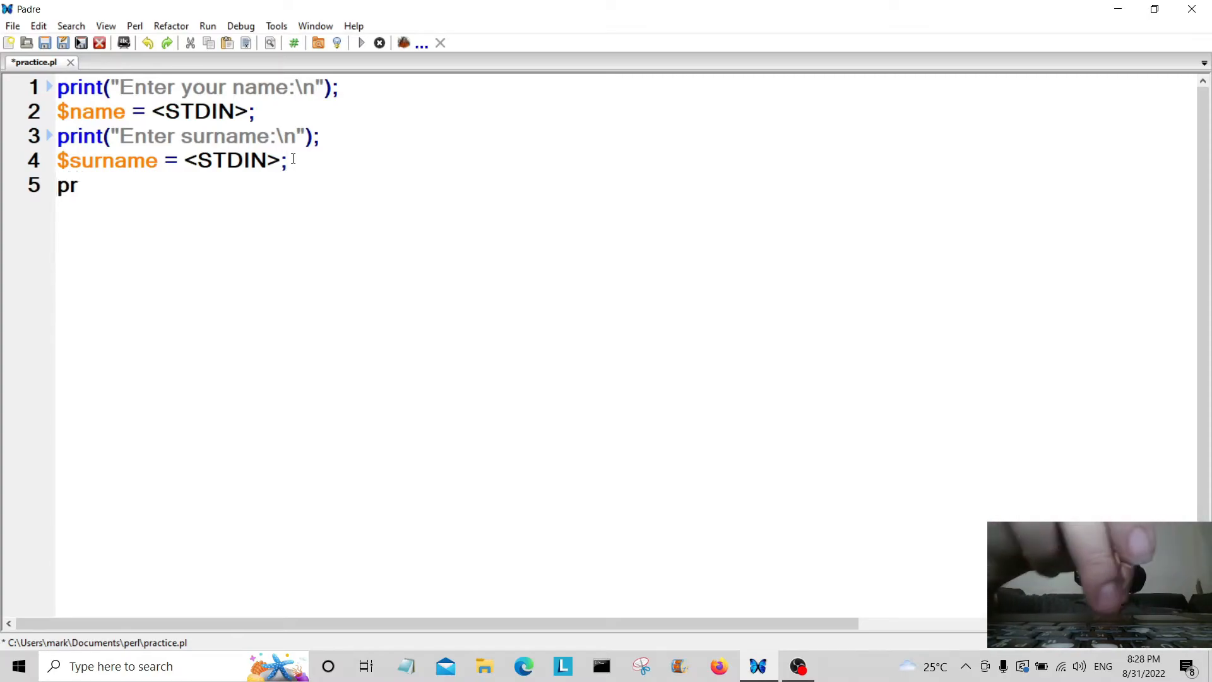
type("int")
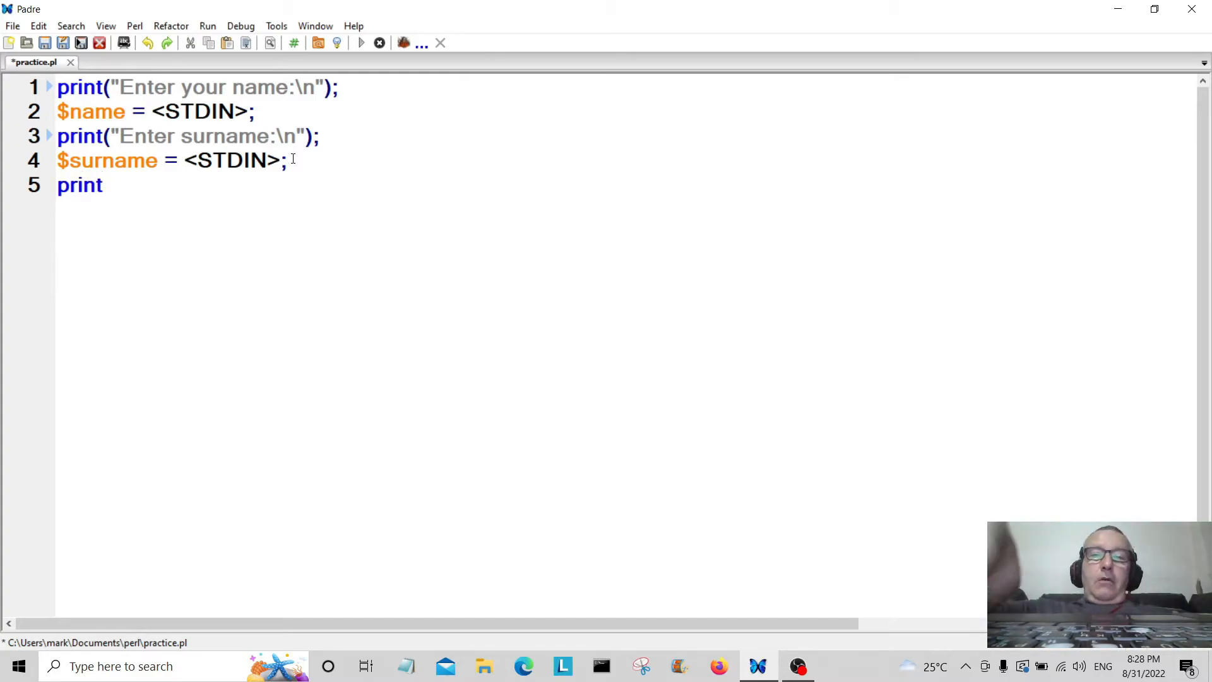
type("(\"\")")
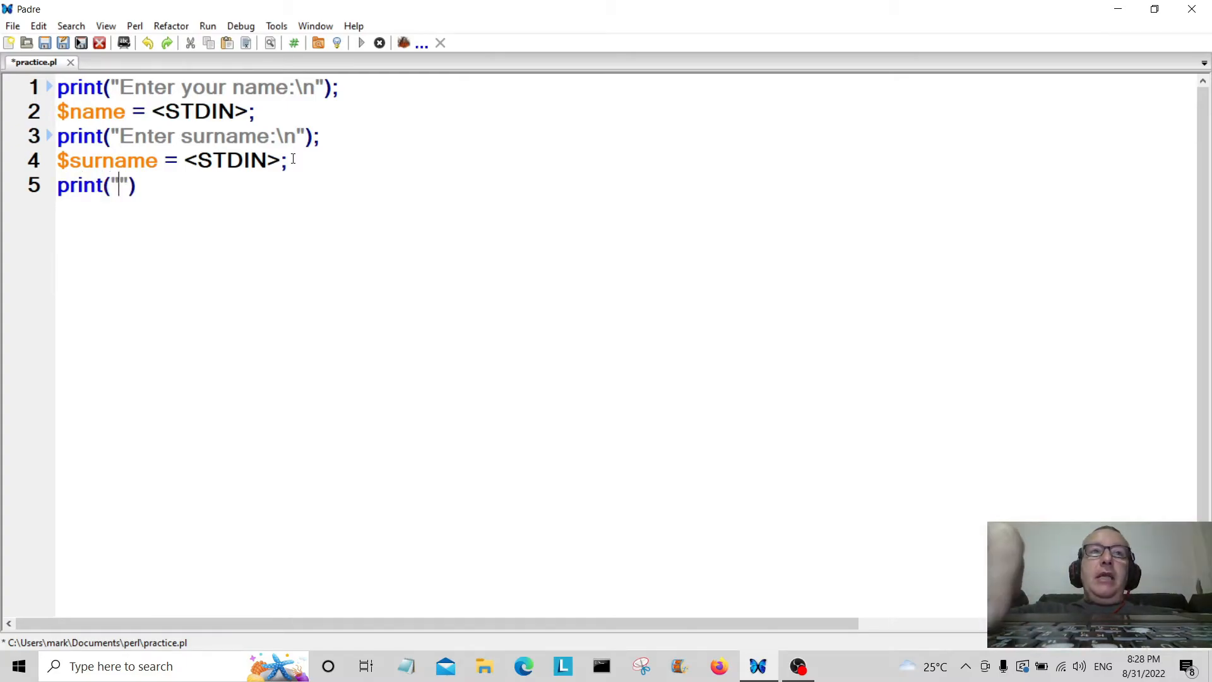
type("Y")
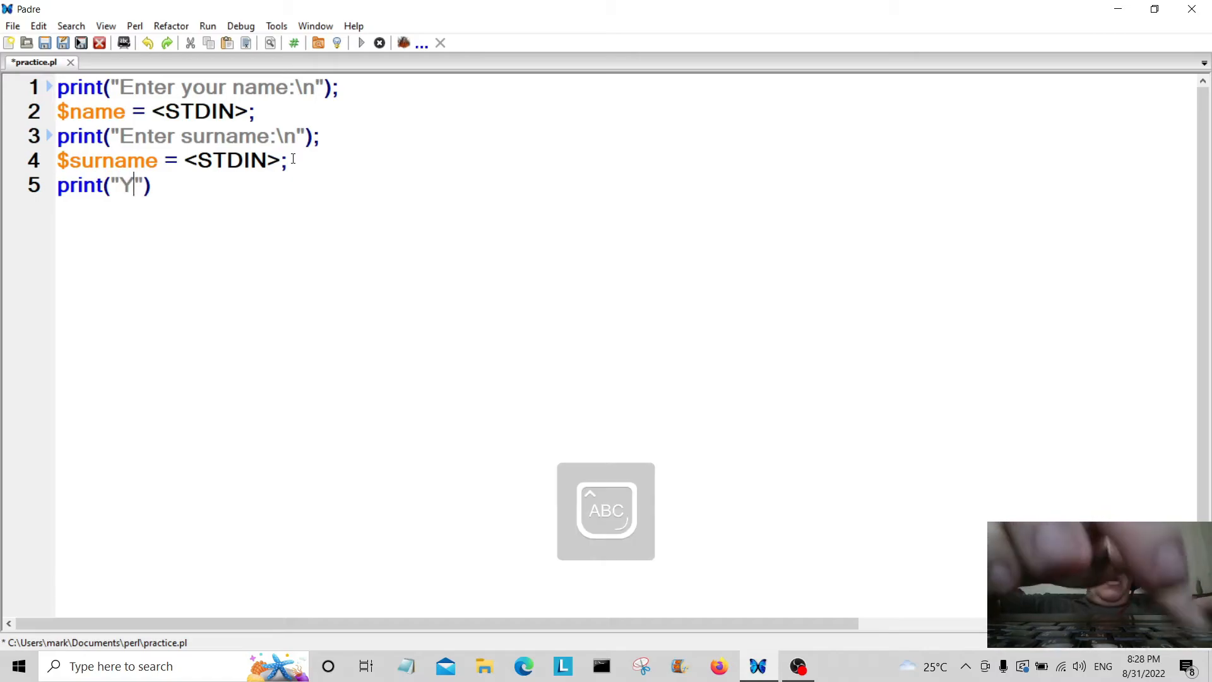
type("our full name is,")
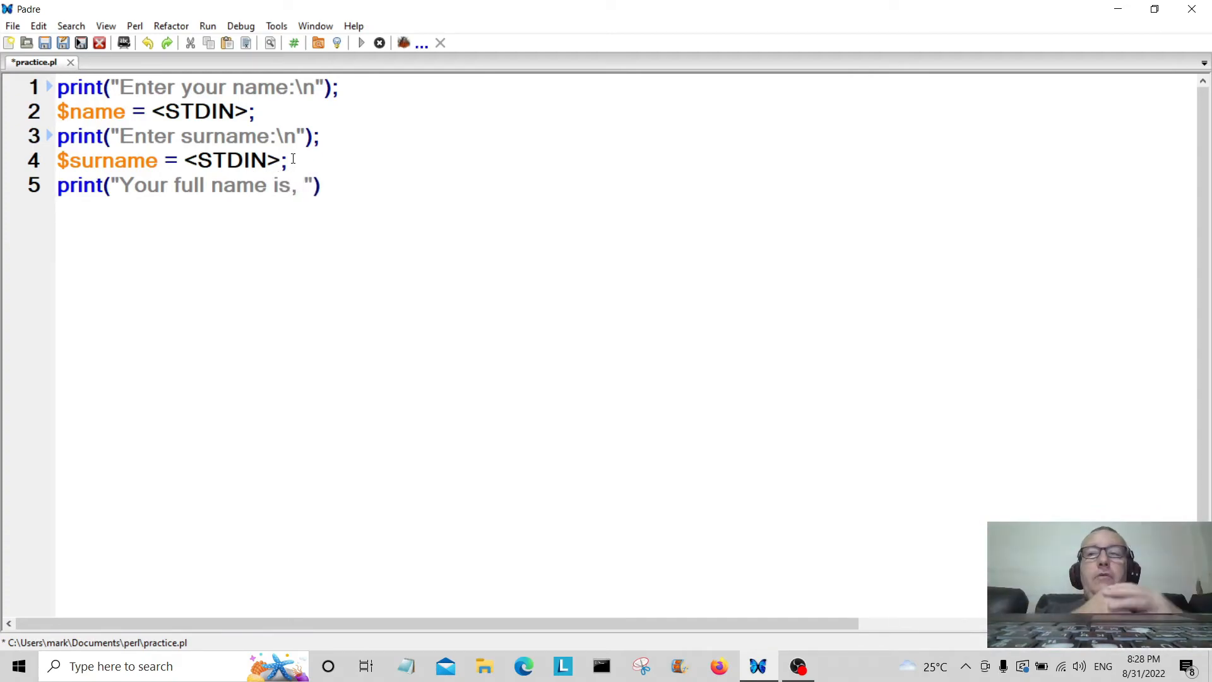
type("$")
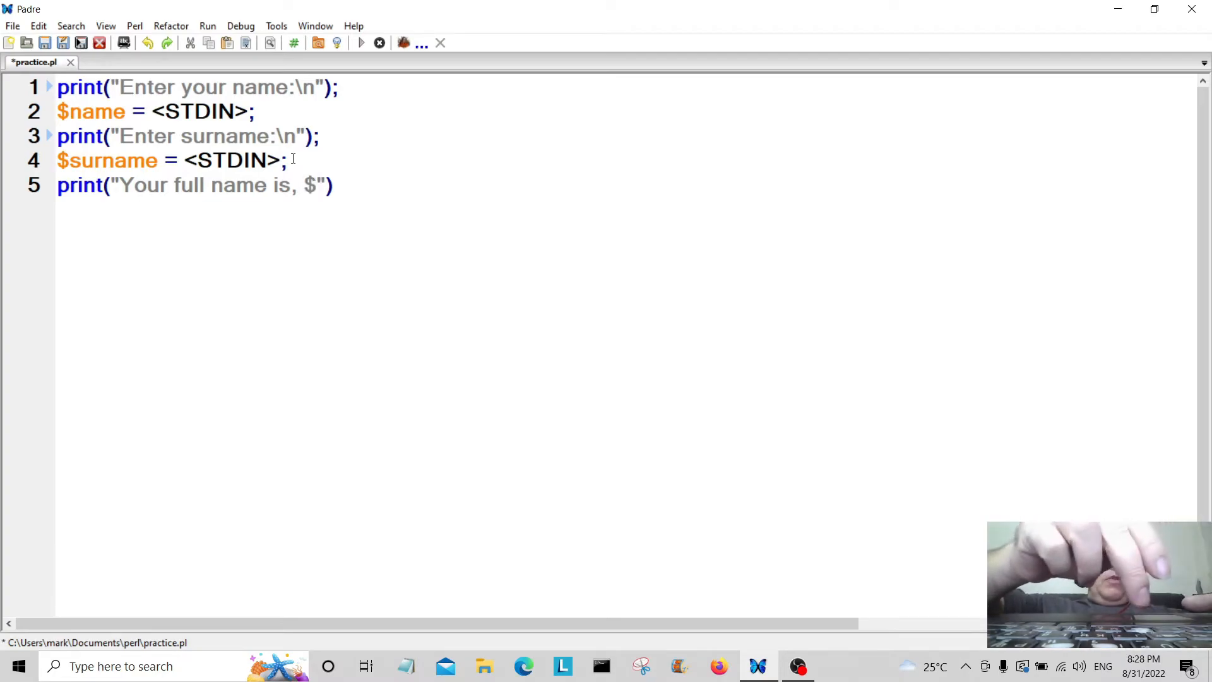
type("name")
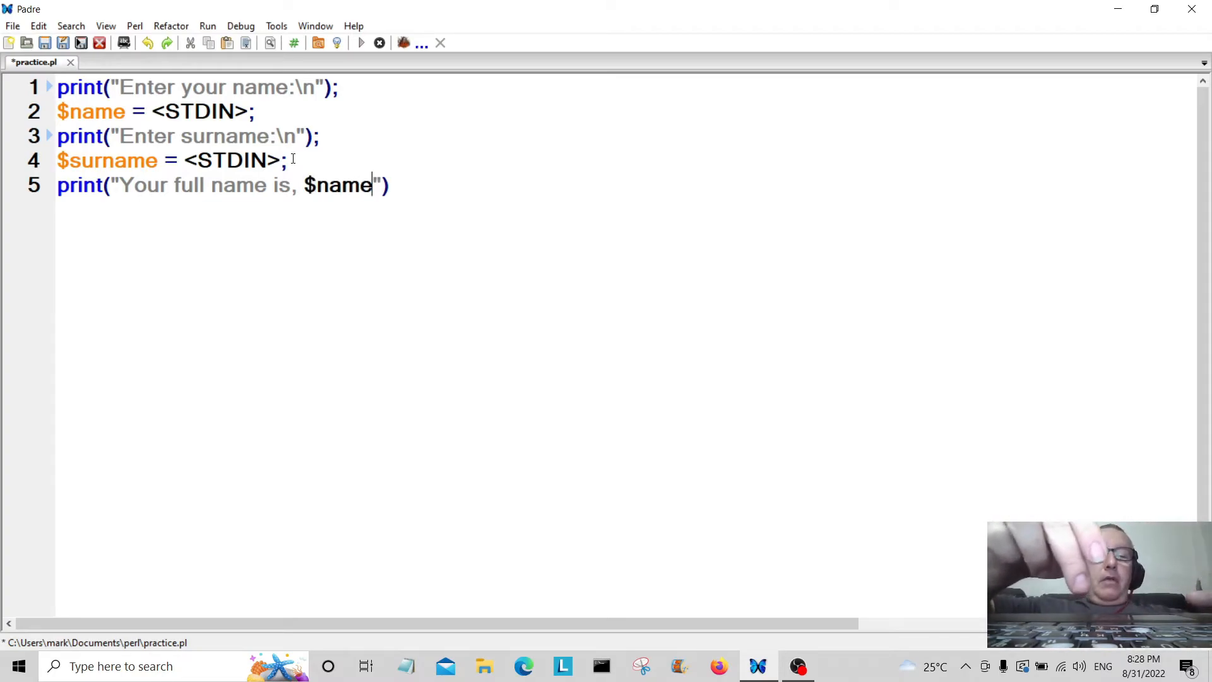
type(",")
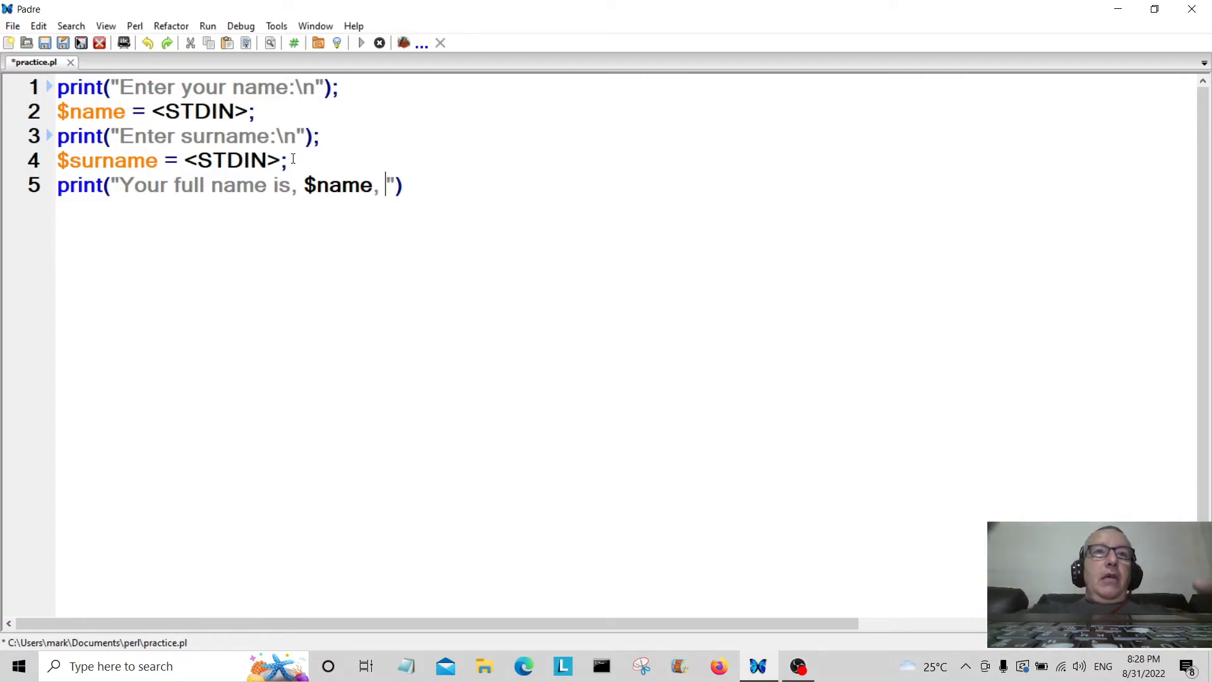
type("$surnam")
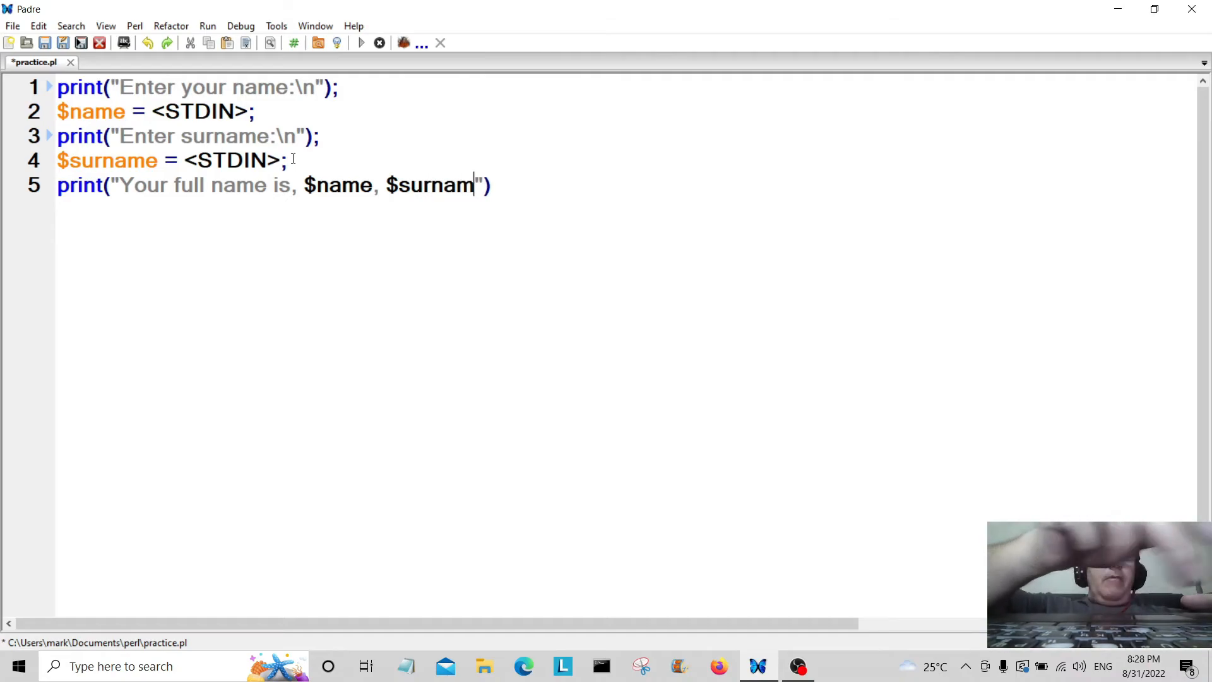
type("e")
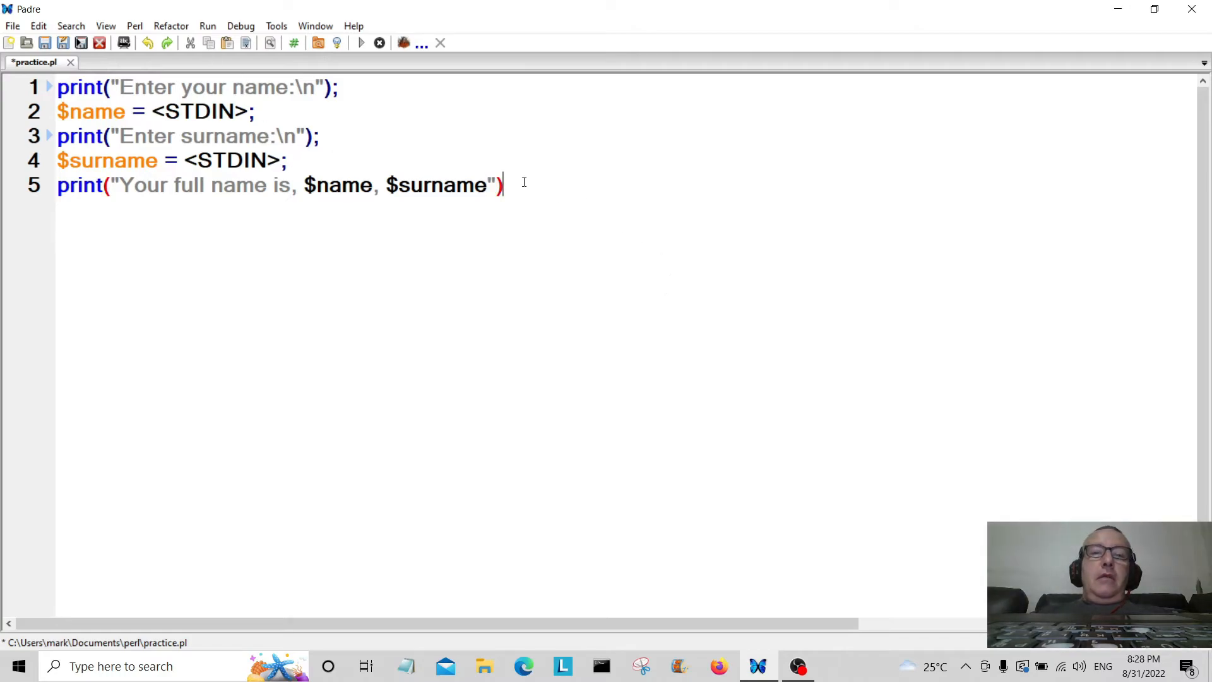
type(";")
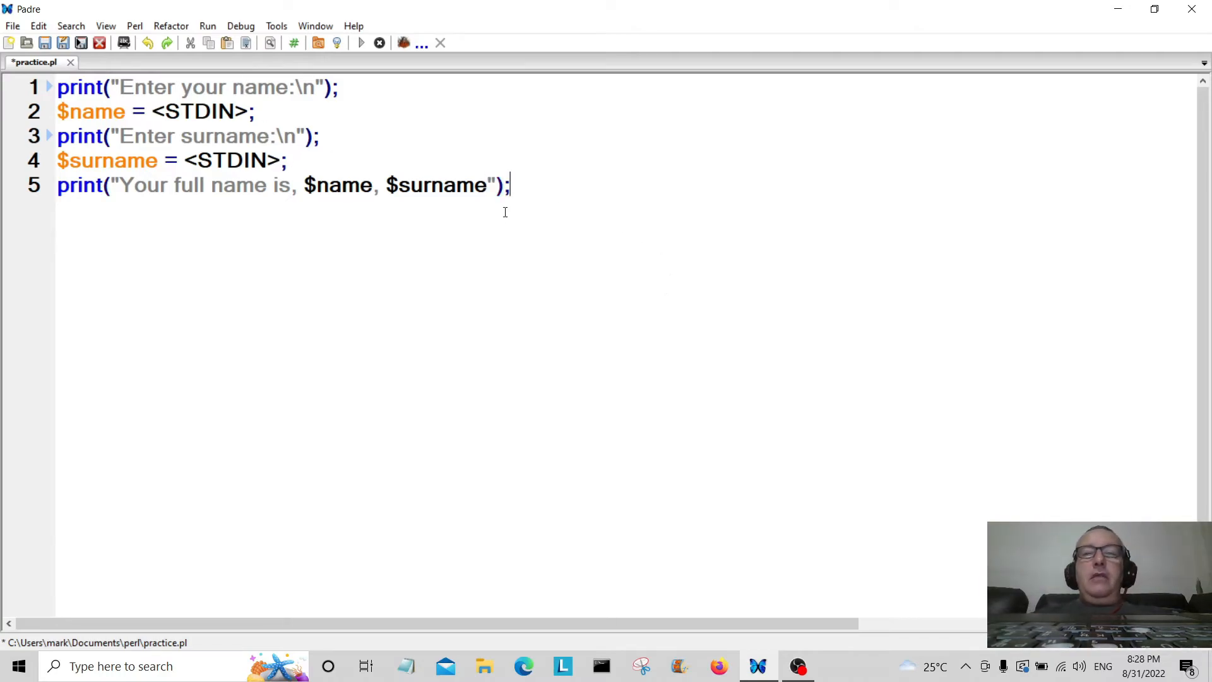
Clear stray text below the code and save practice.pl via the File menu.
left_click(13, 25)
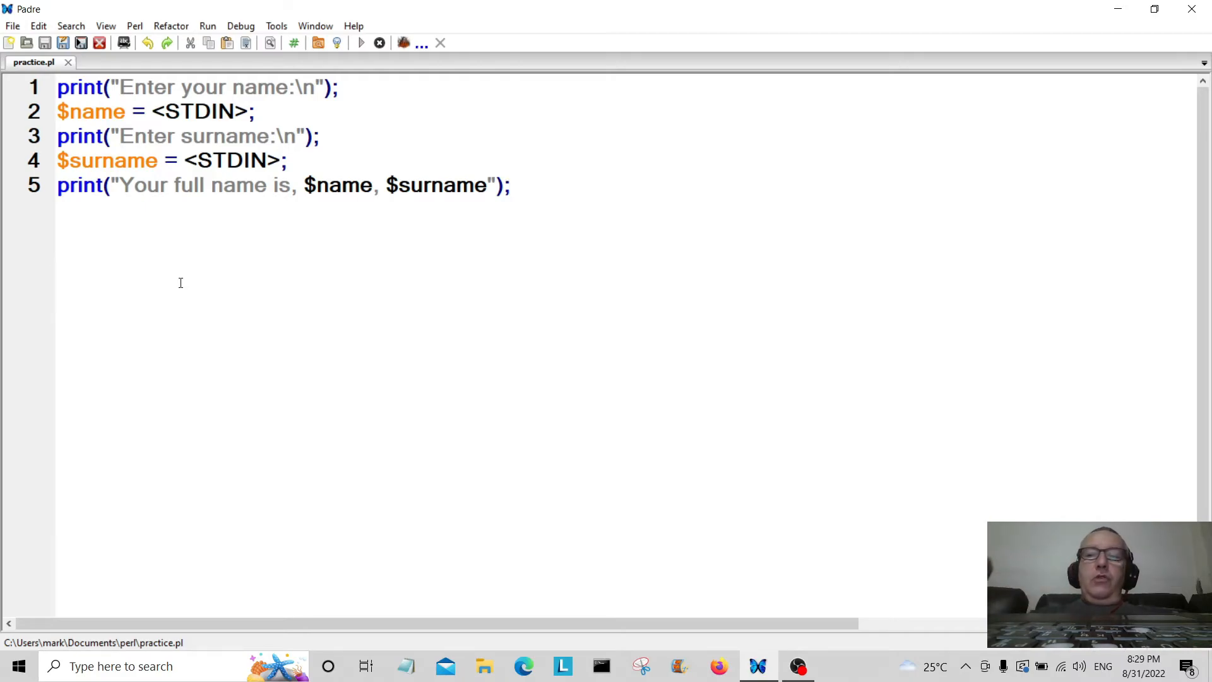
key("enter")
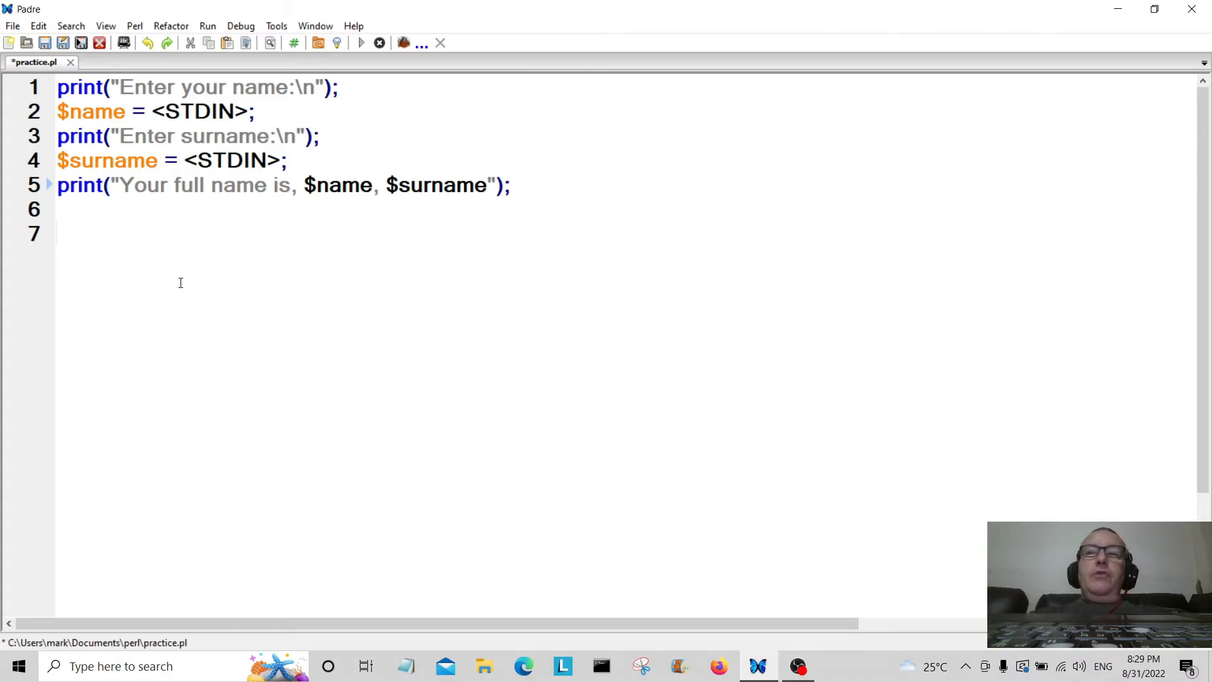
type("gg")
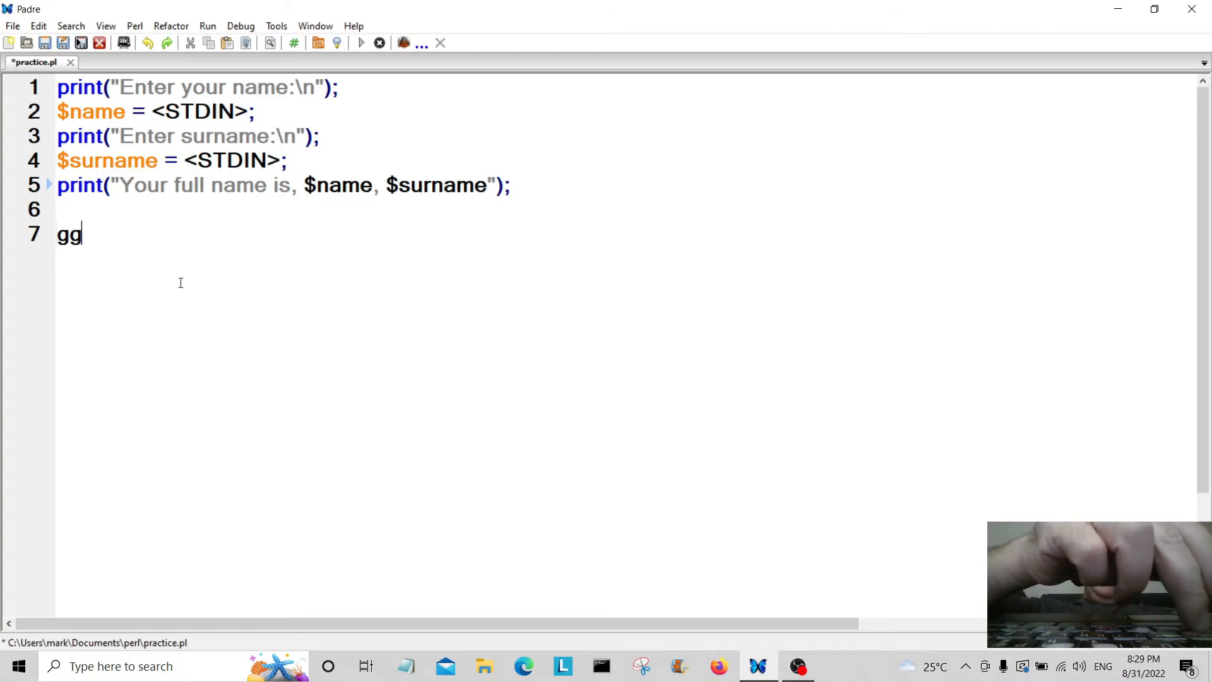
type("g.p")
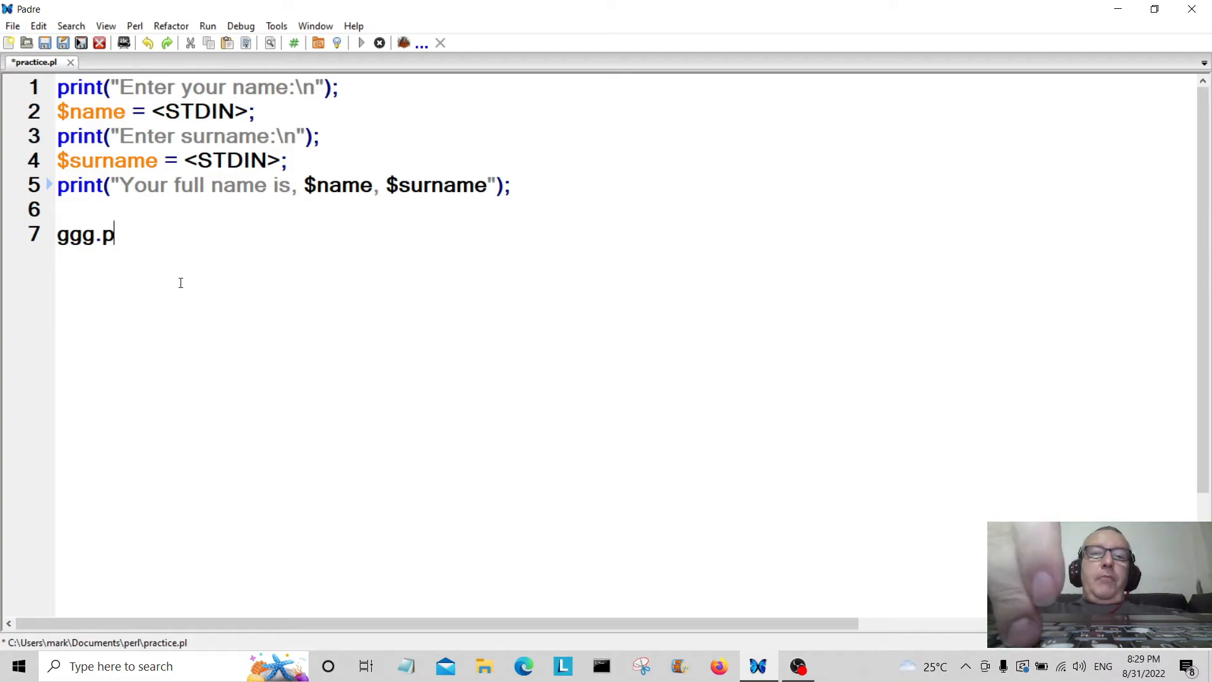
type("l")
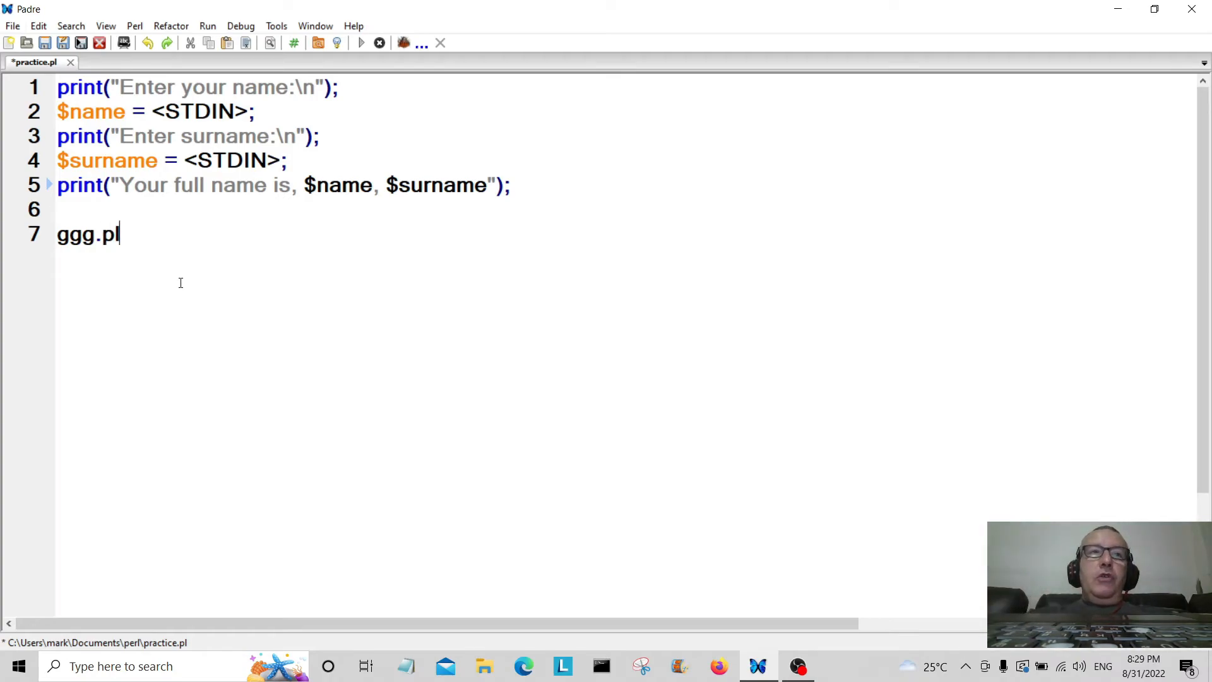
key("Backspace")
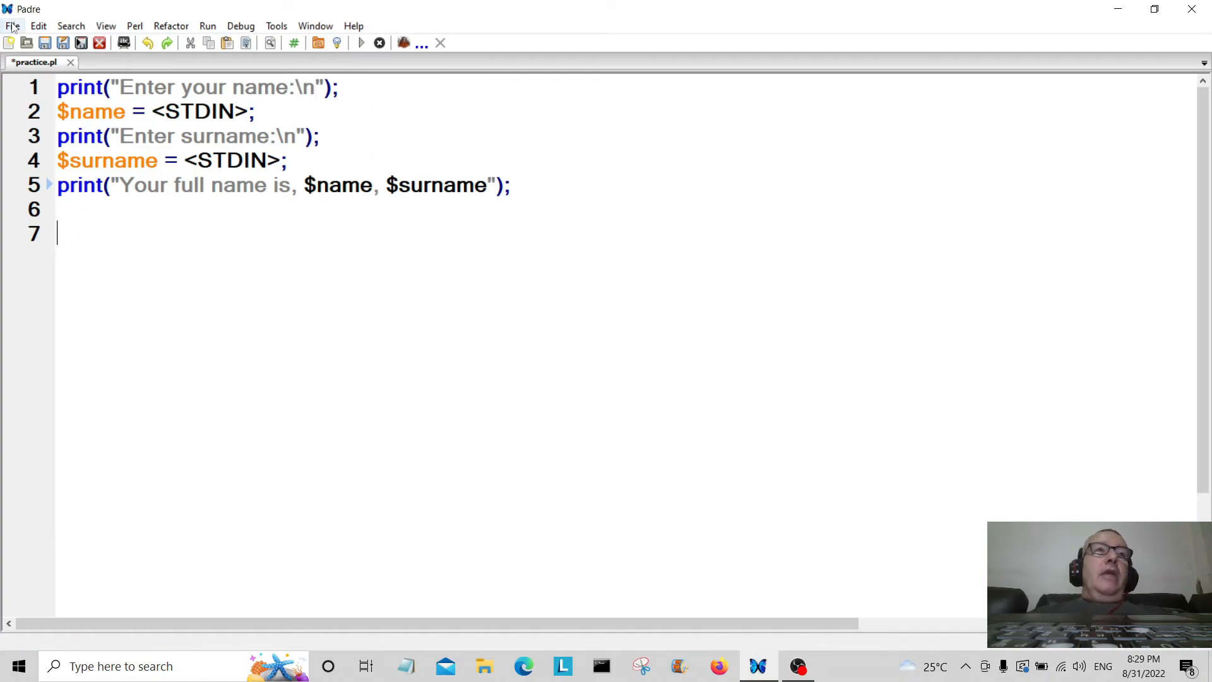
left_click(46, 42)
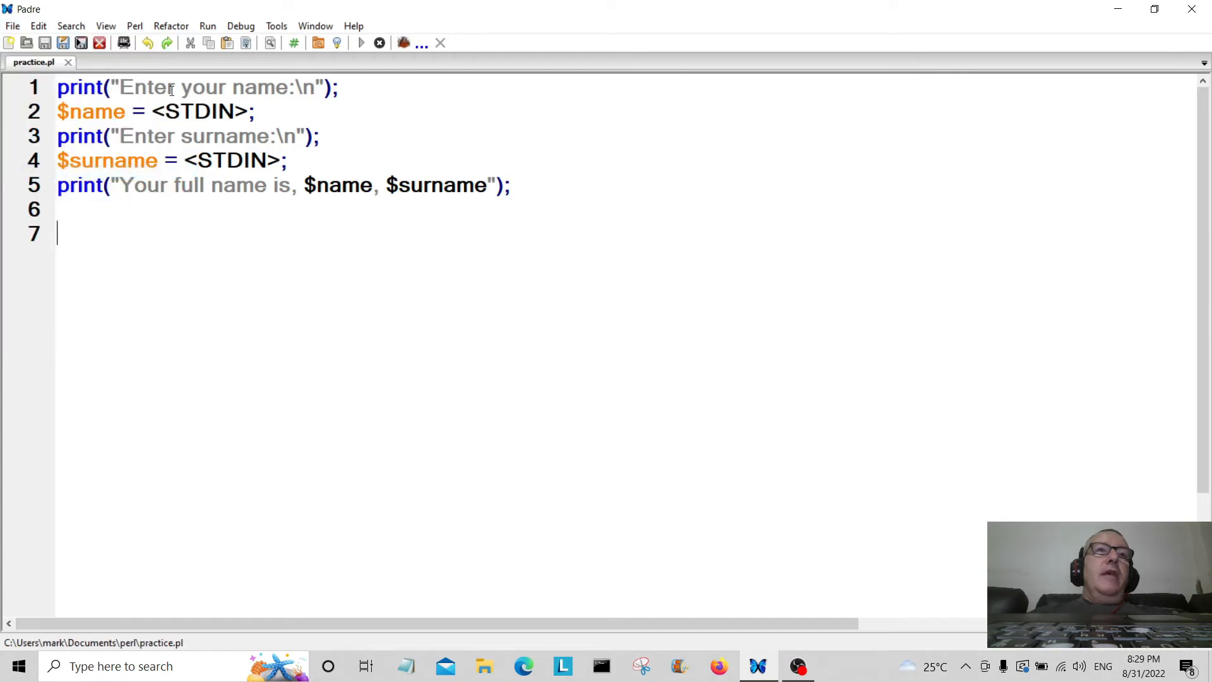
Run the script from the Run menu so a console shows the name prompt.
left_click(207, 26)
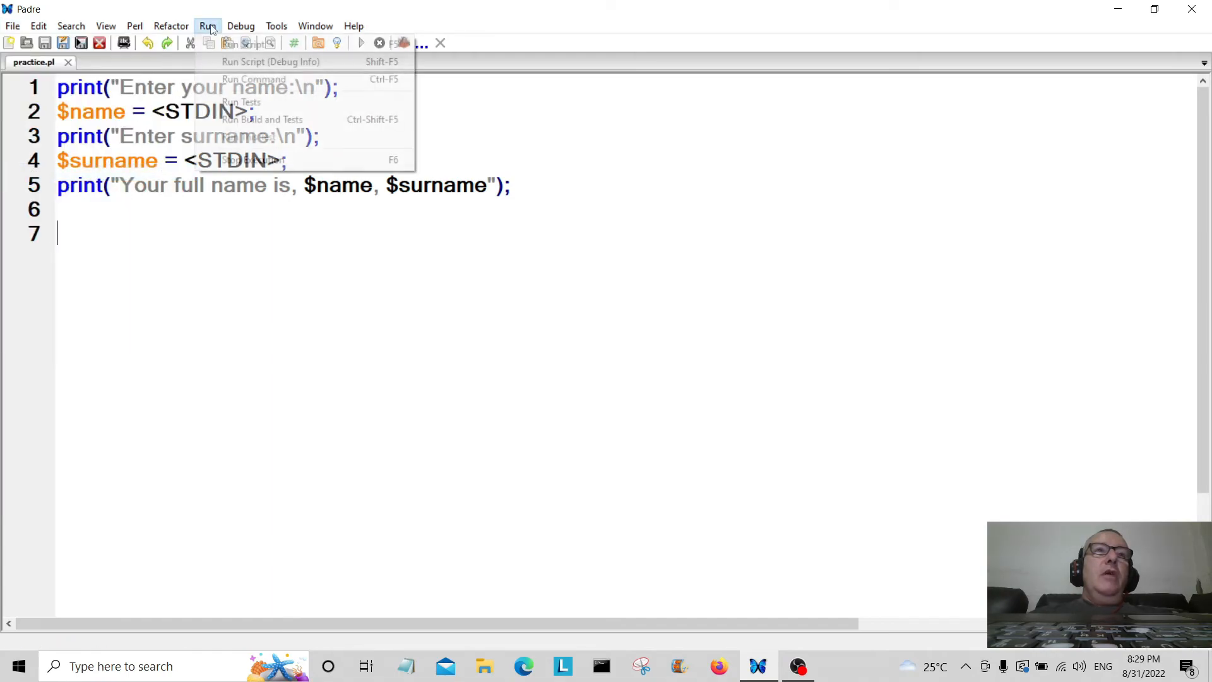
left_click(254, 62)
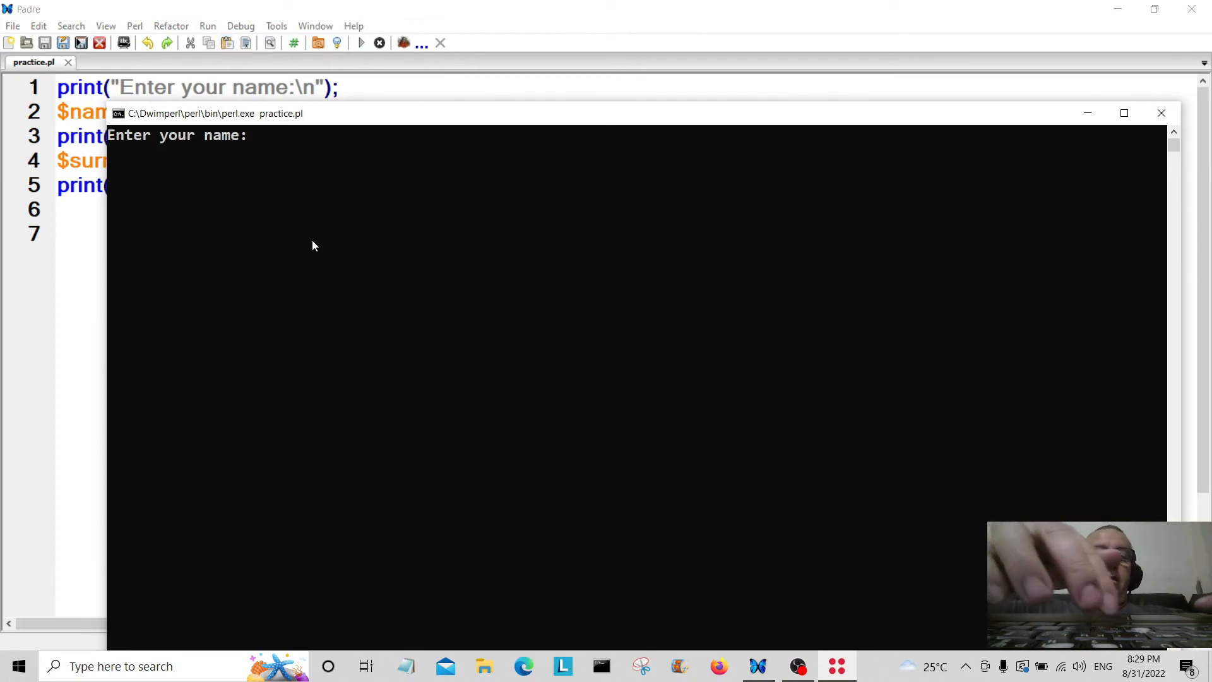
Enter dave then jones so the console prints "Your full name is, dave , jones".
type("dave")
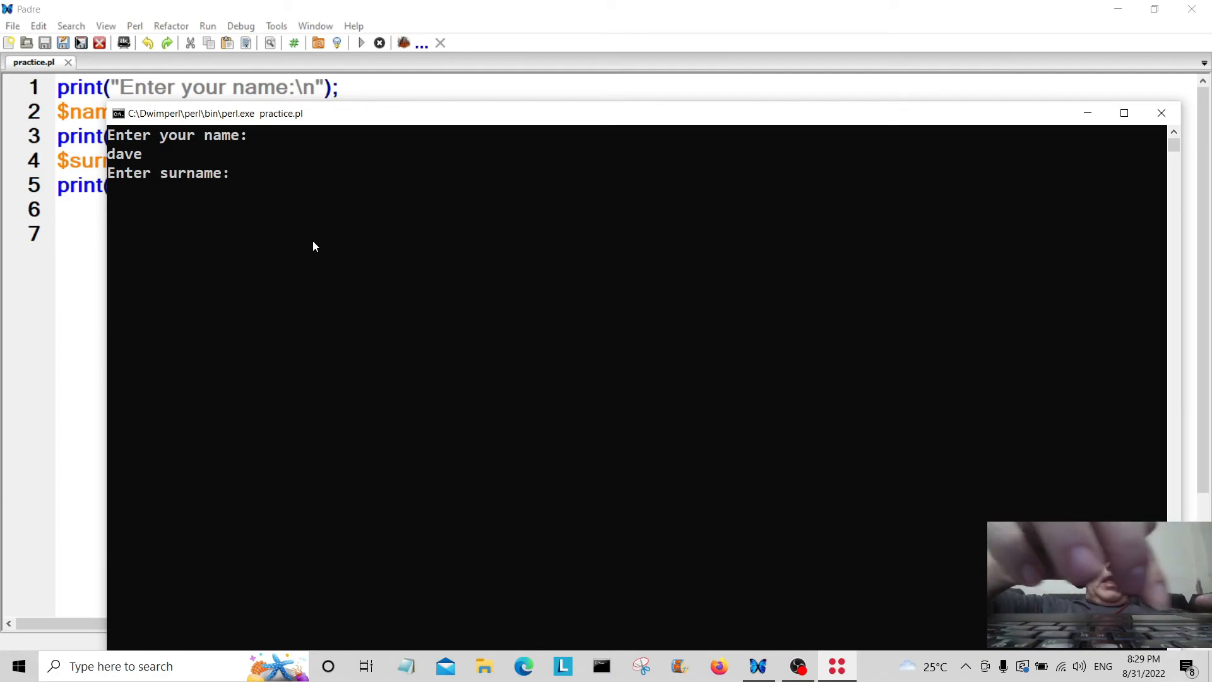
type("jone")
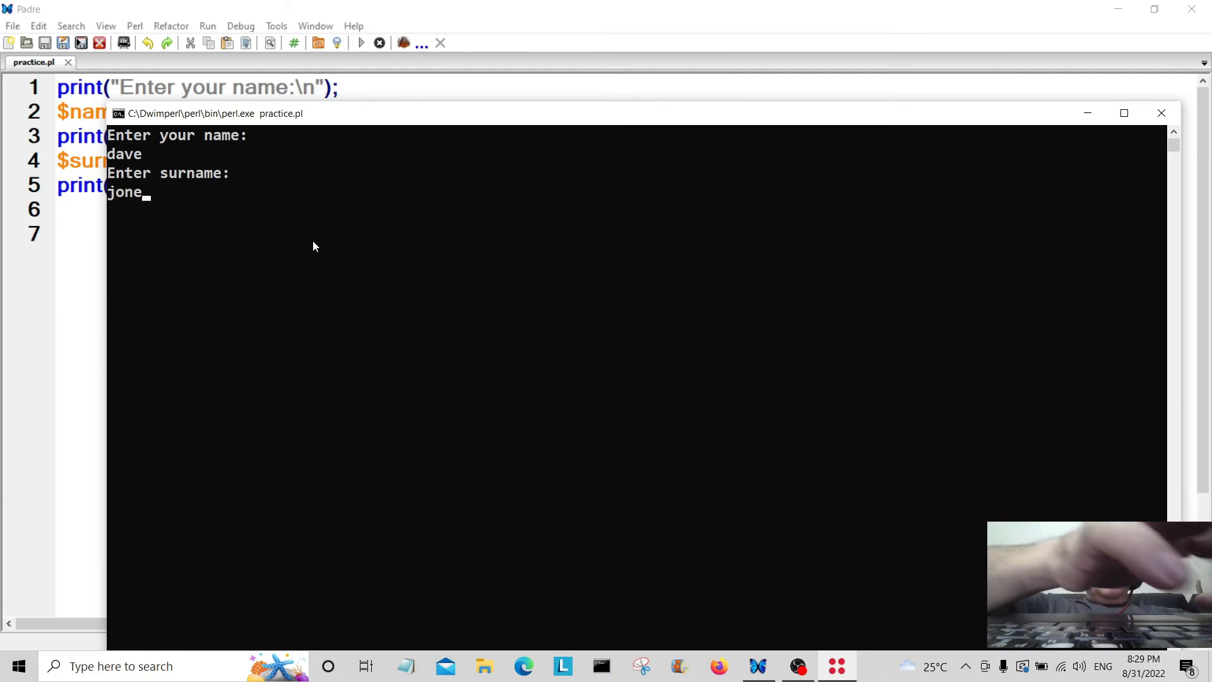
key("enter")
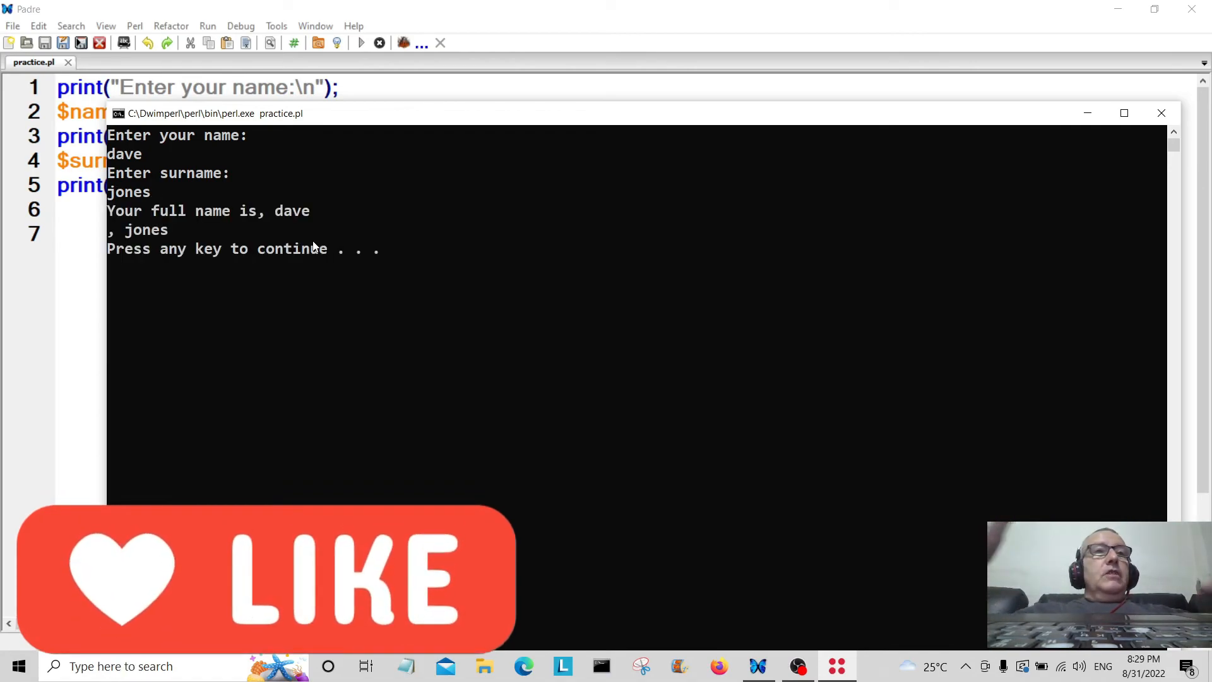